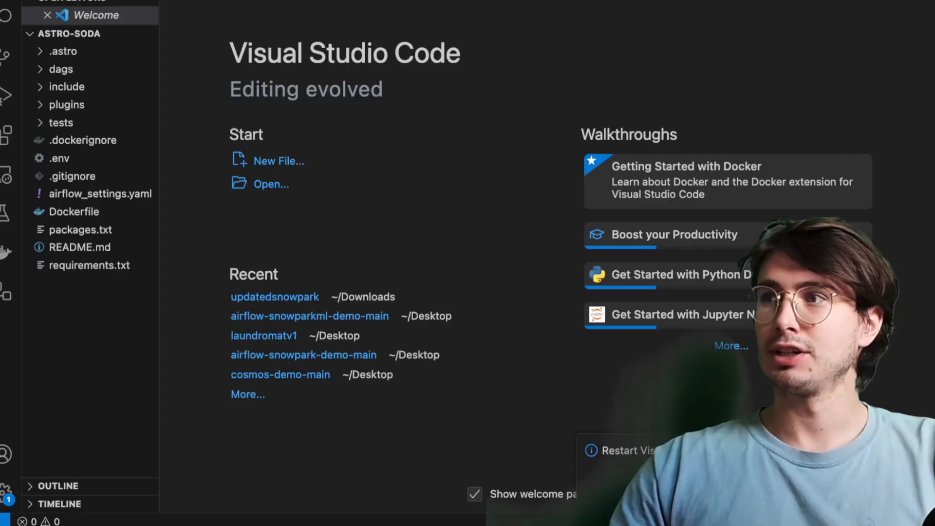
mouse_move(660, 209)
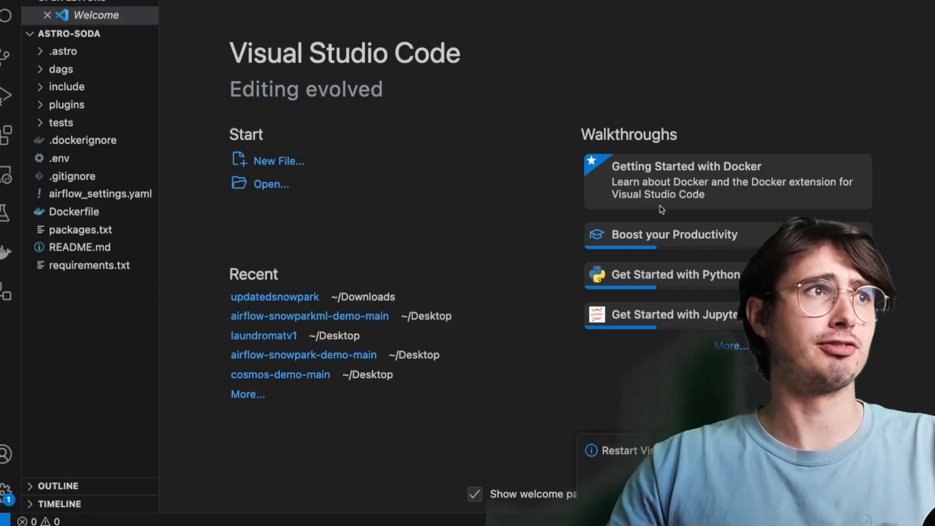
- Review packages.txt, then add soda-core-snowflake on line 2 of requirements.txt
click(80, 229)
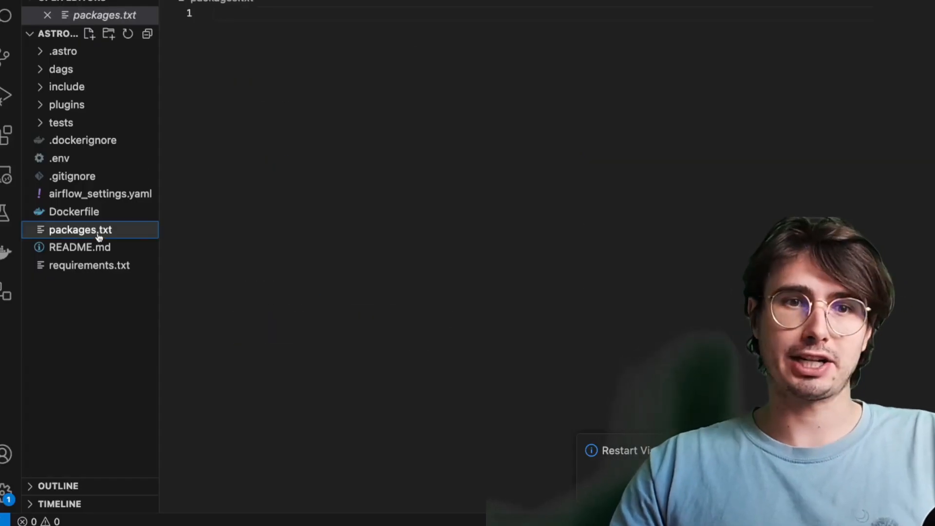
mouse_move(152, 251)
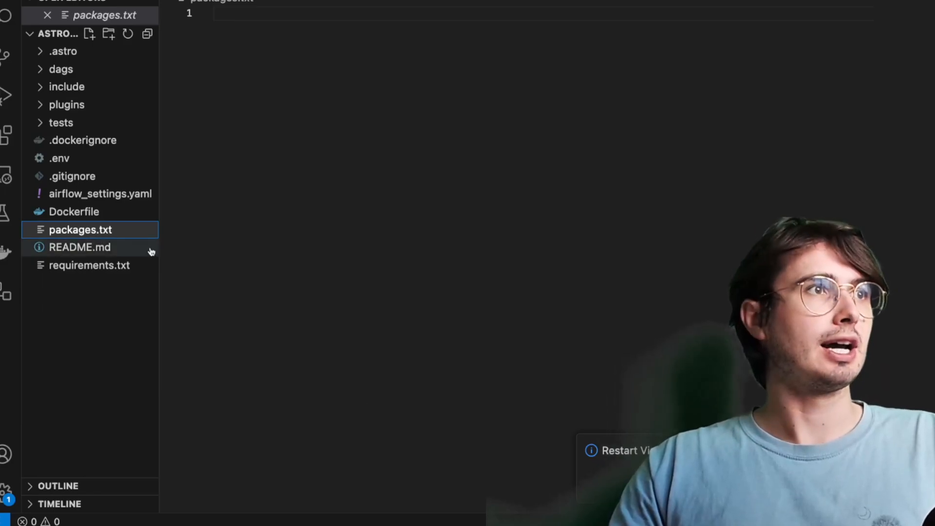
click(89, 265)
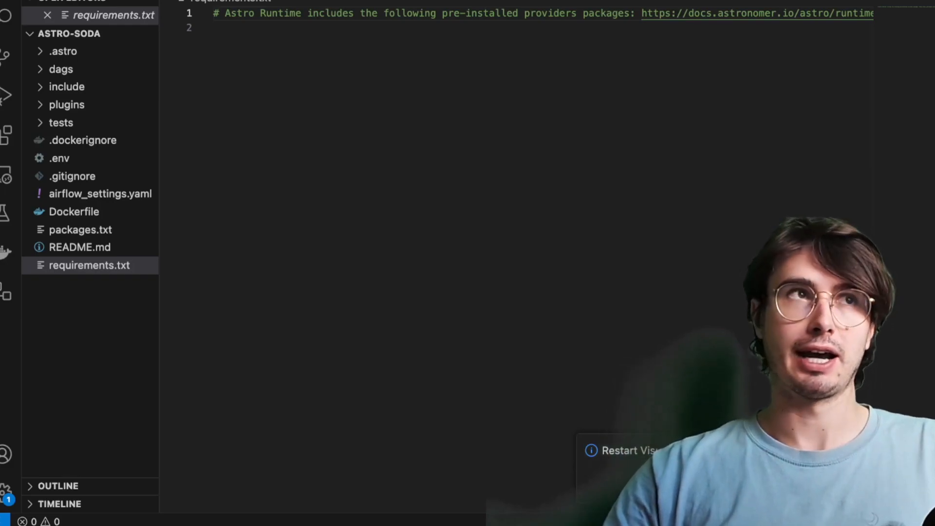
text(soda-core-snowflake)
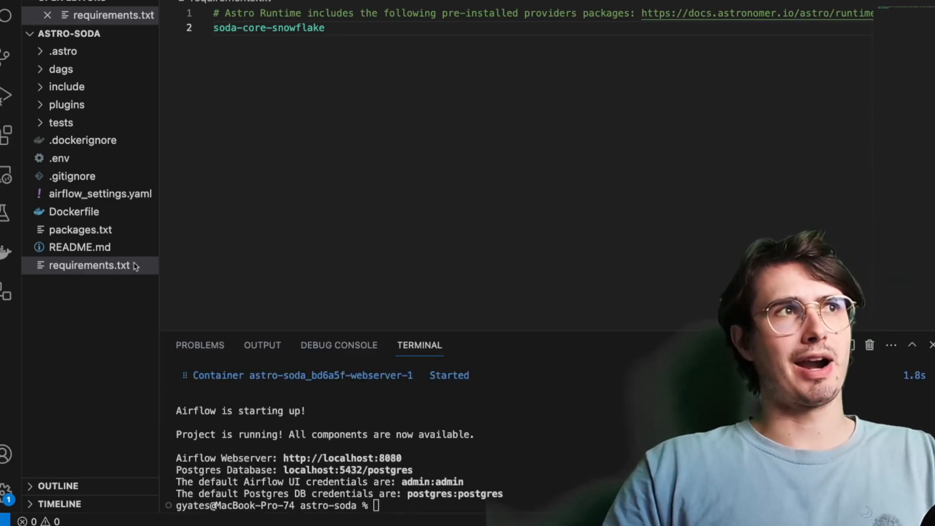
mouse_move(66, 87)
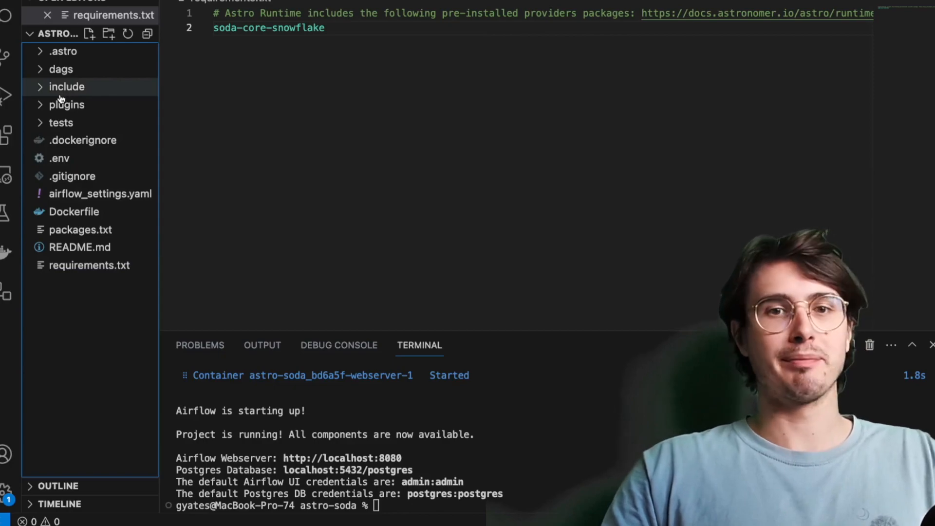
- Create configuration.yml inside the include folder via the Explorer
click(66, 86)
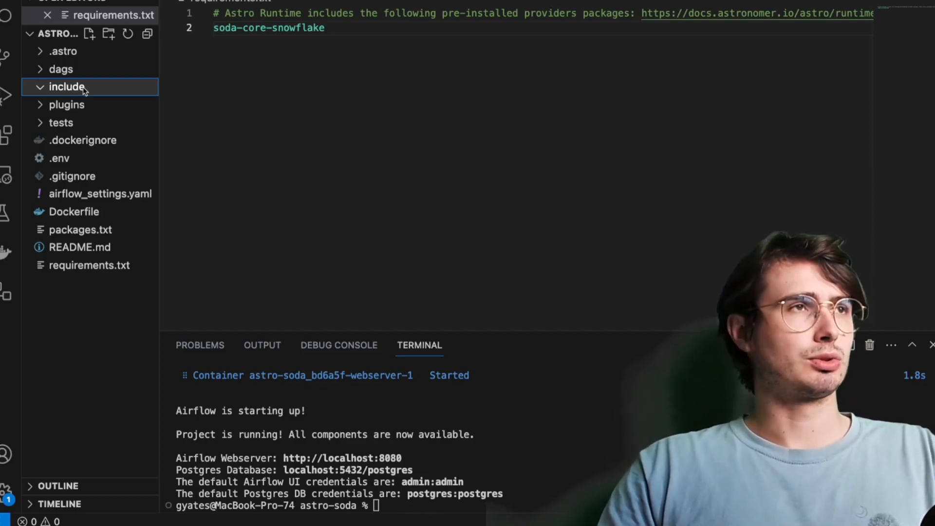
text(configuration)
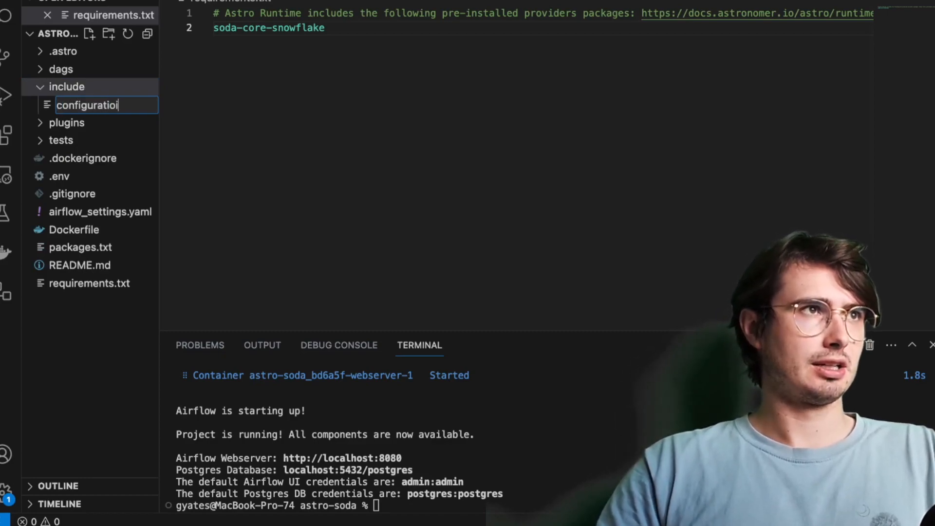
text(.yaml)
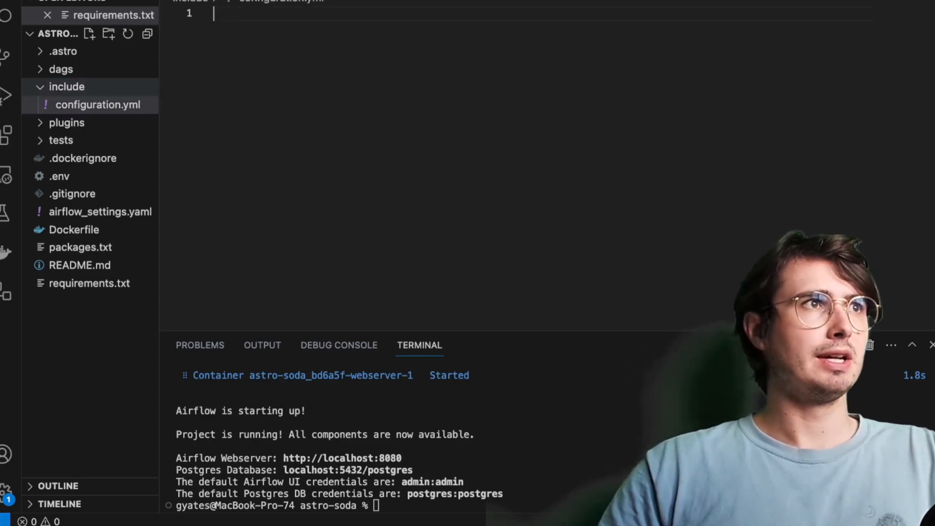
- Paste the Soda Snowflake data source template and change connection_timeout from 300 to 1000
click(97, 104)
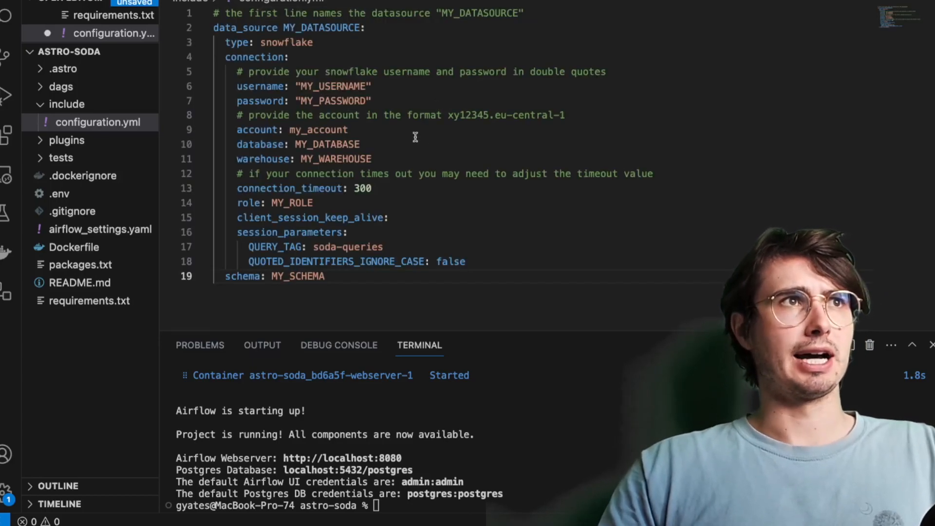
mouse_move(269, 67)
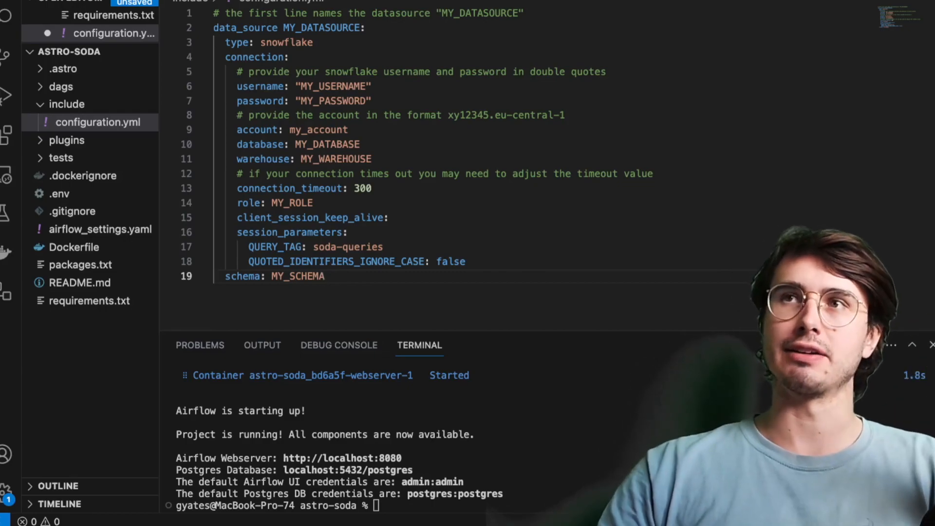
mouse_move(876, 228)
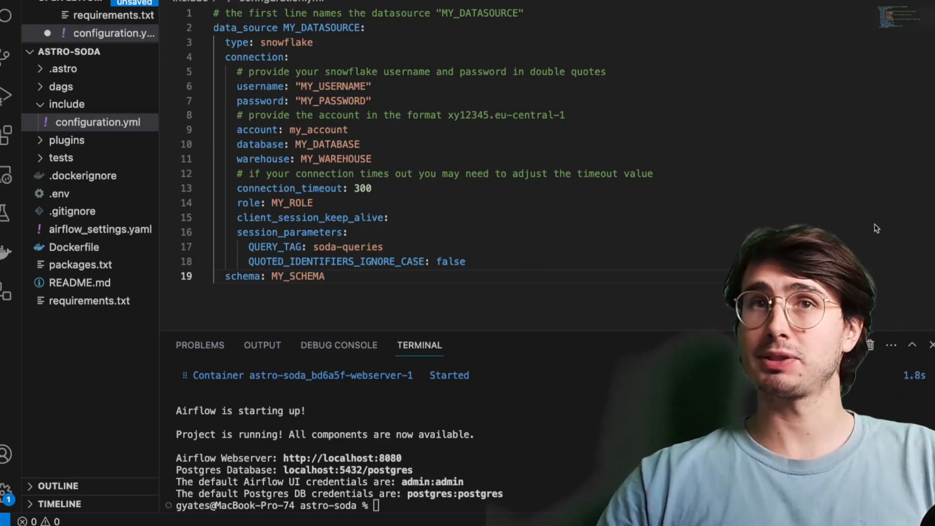
double_click(291, 202)
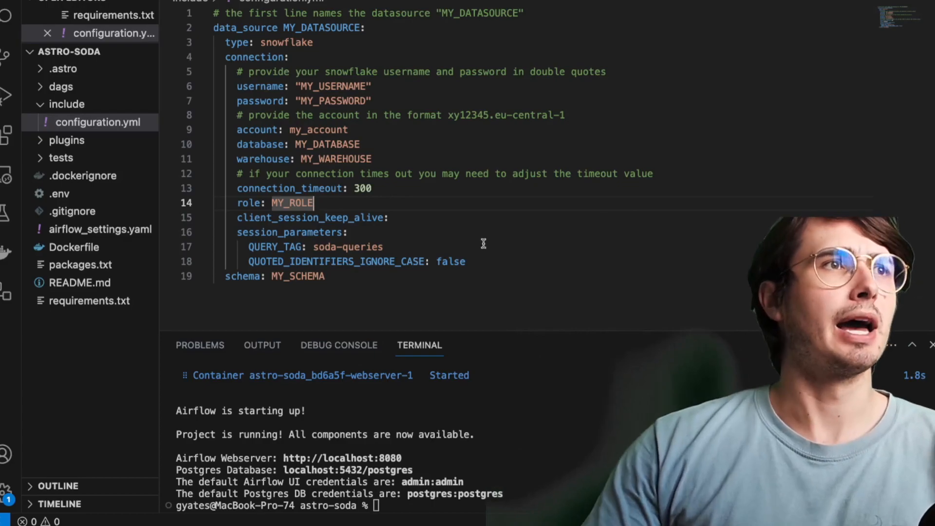
mouse_move(533, 166)
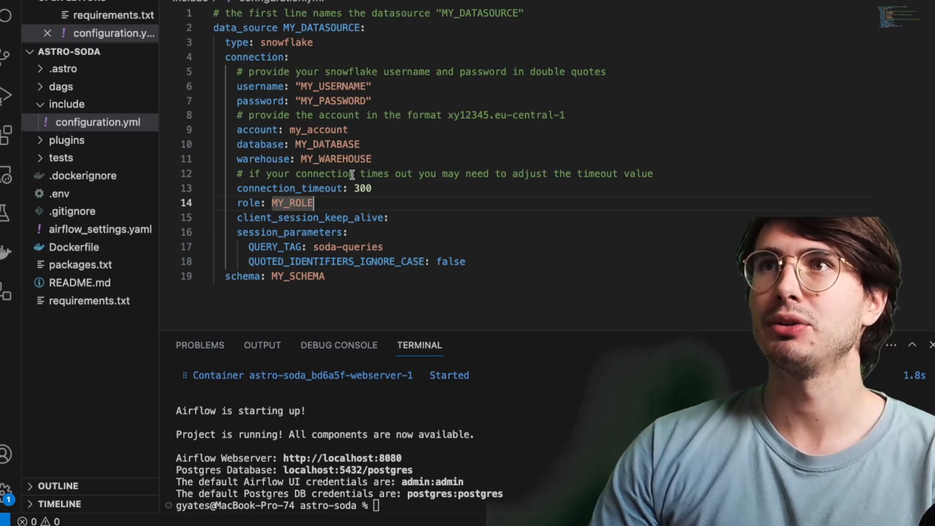
mouse_move(405, 166)
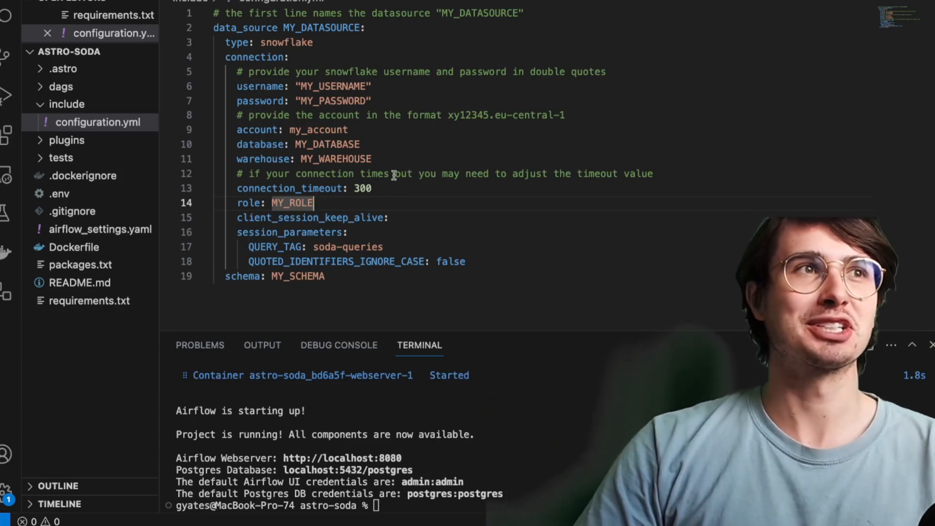
key(Backspace)
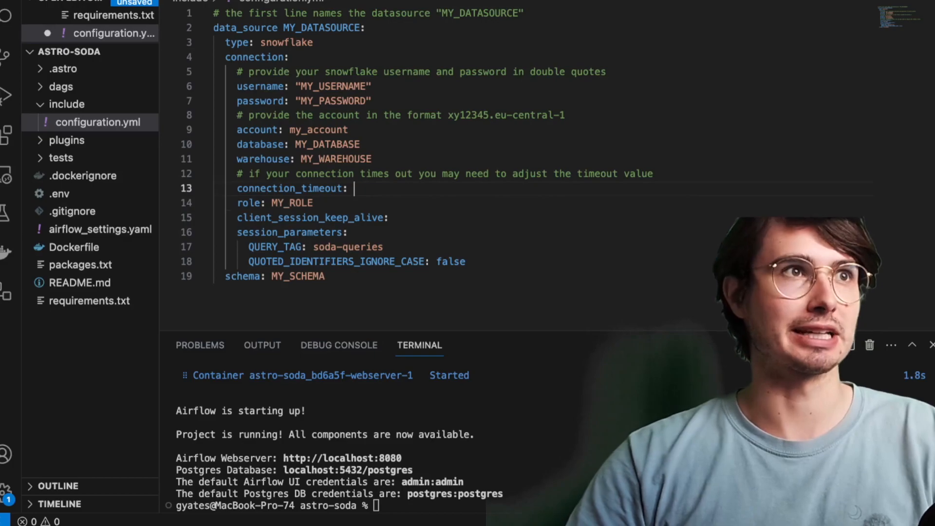
text(1000)
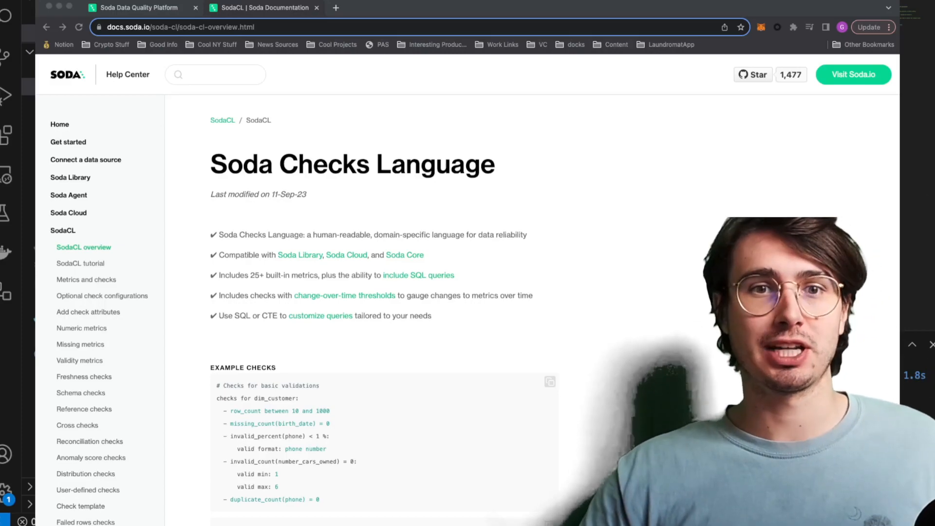
- Browse the SodaCL docs sidebar and open the User-defined checks page with its example checks
scroll(down, 3)
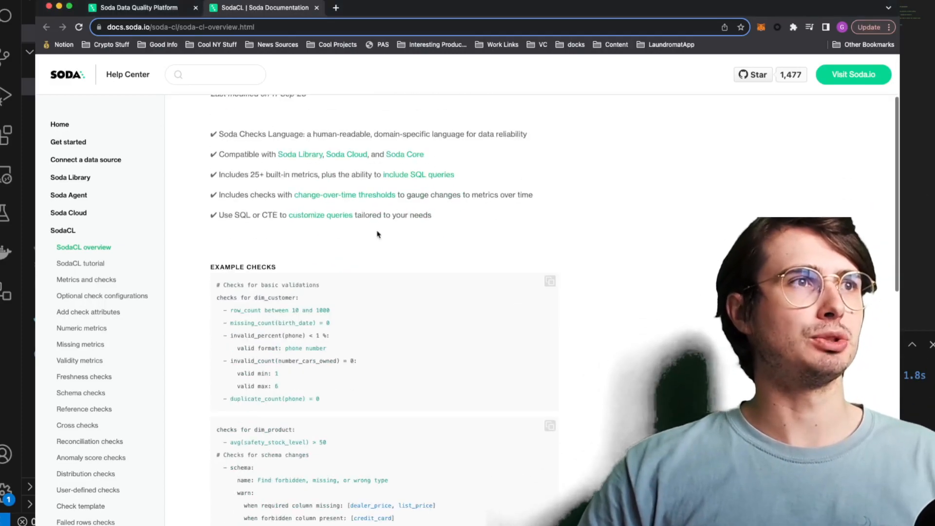
scroll(up, 3)
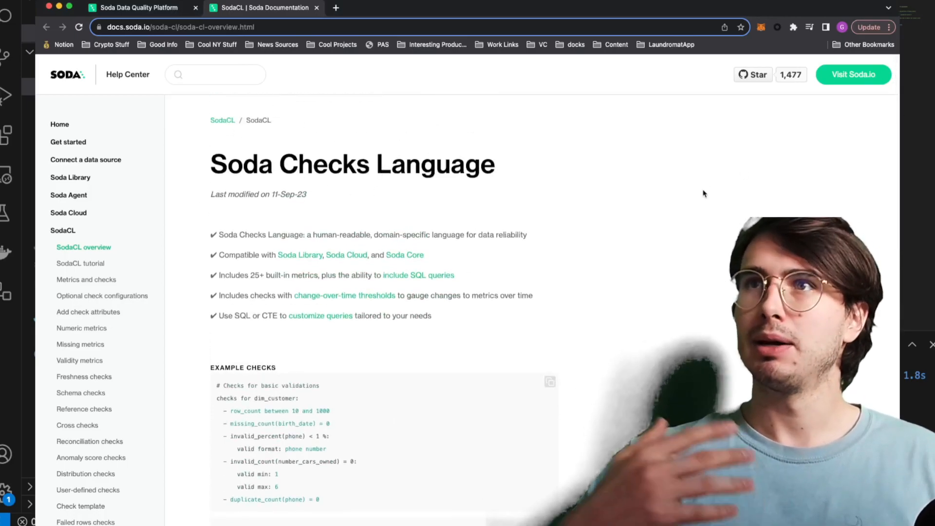
scroll(down, 3)
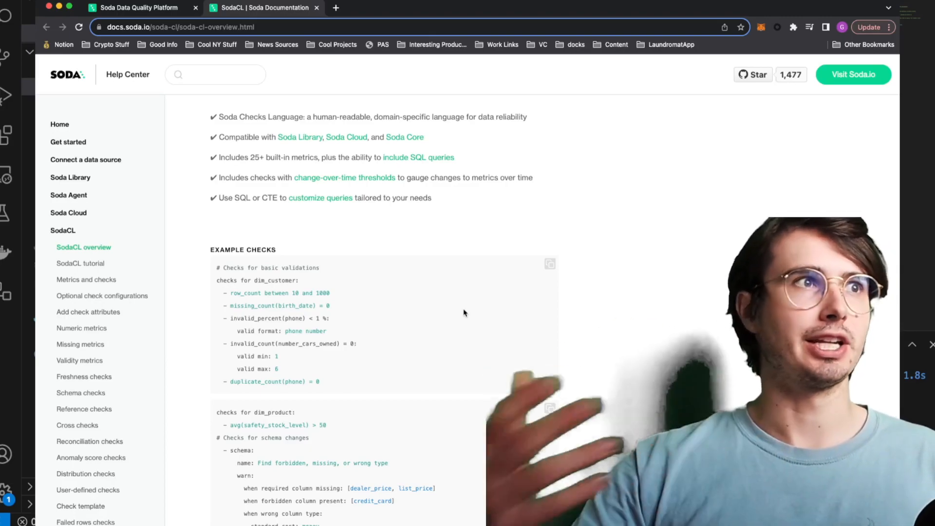
mouse_move(336, 278)
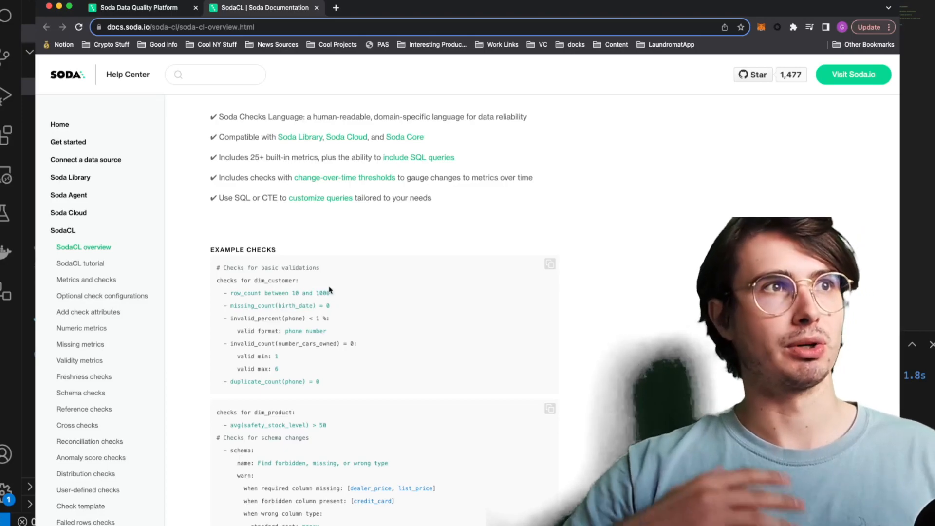
scroll(down, 3)
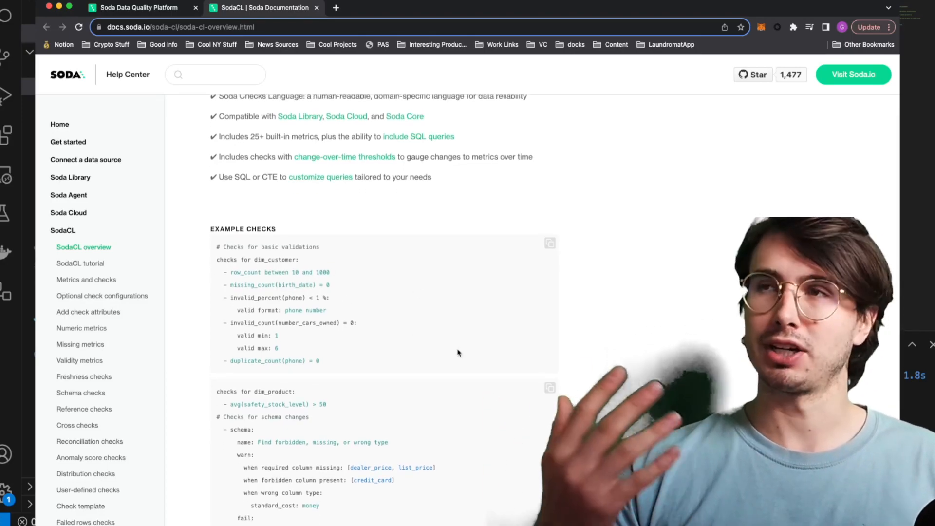
scroll(down, 3)
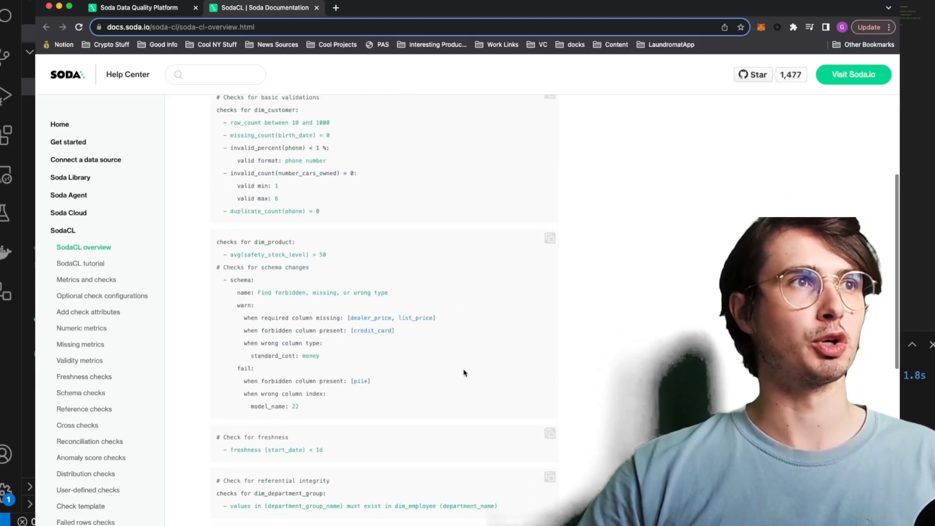
scroll(down, 3)
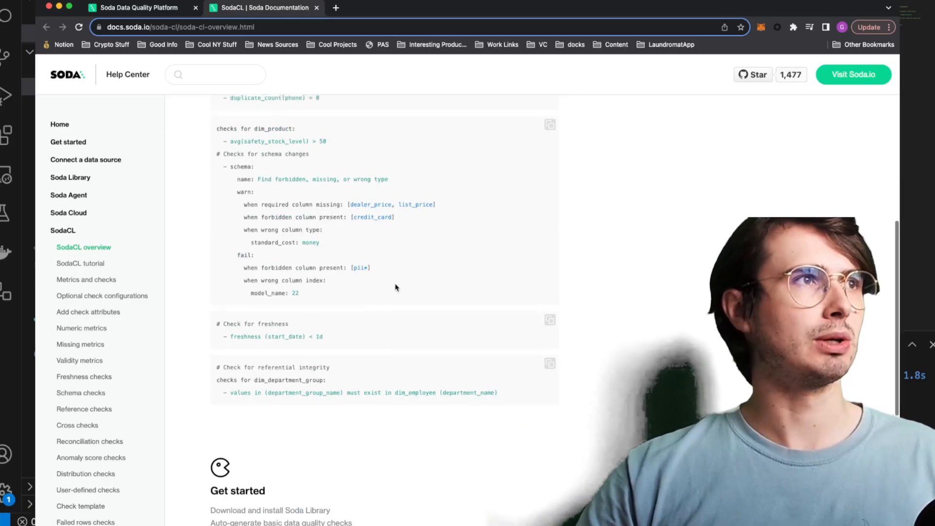
scroll(up, 3)
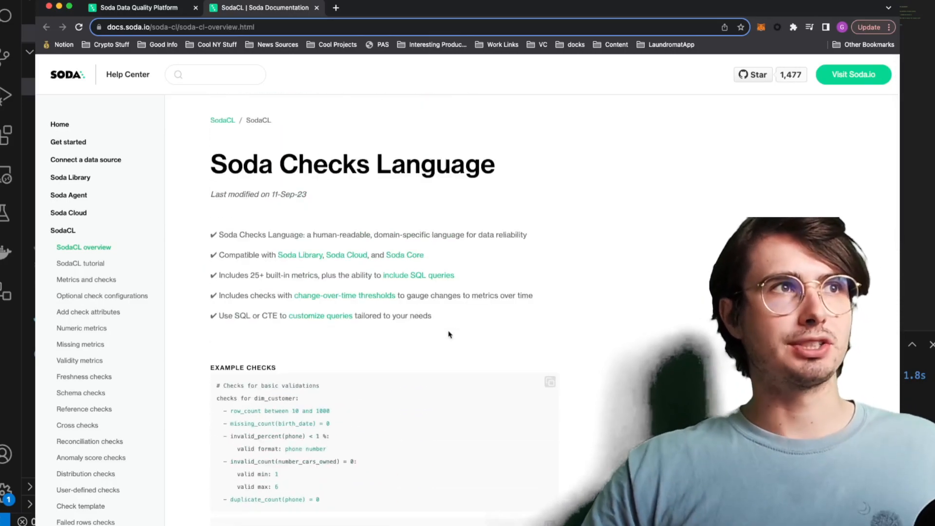
click(88, 490)
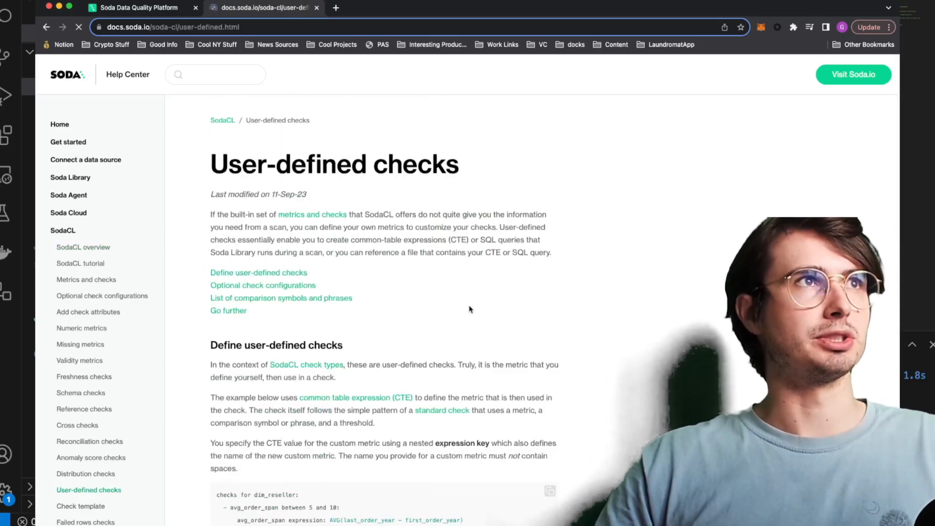
scroll(down, 3)
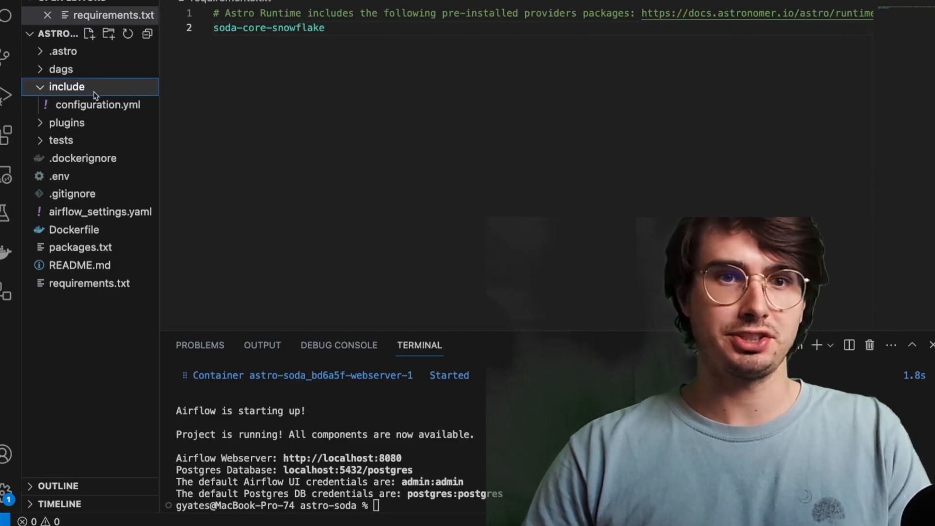
- Create checks.yml in the include folder and paste the example SodaCL checks for example_table
click(89, 33)
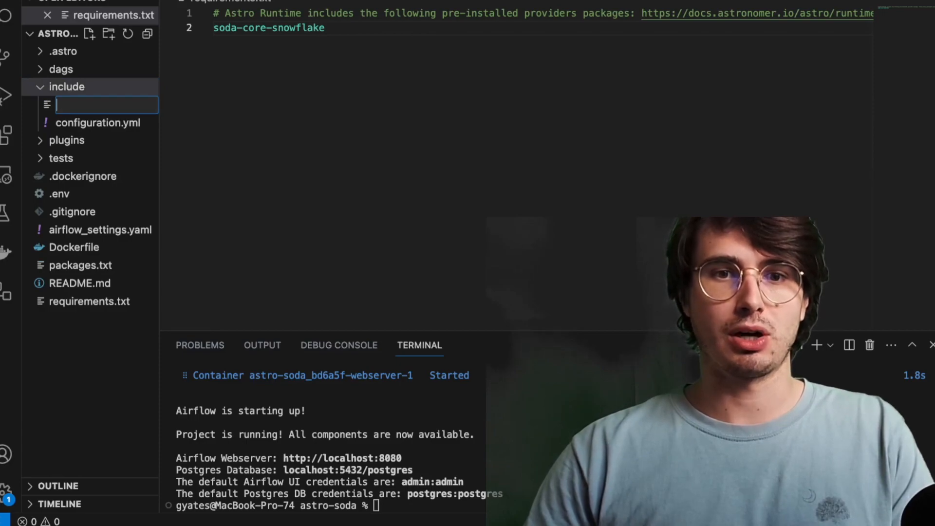
text(checks.)
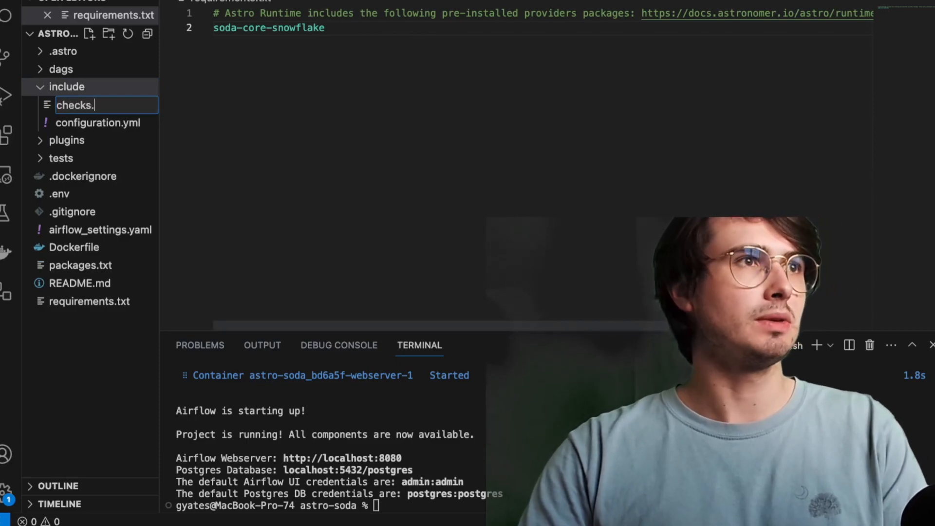
text(yml)
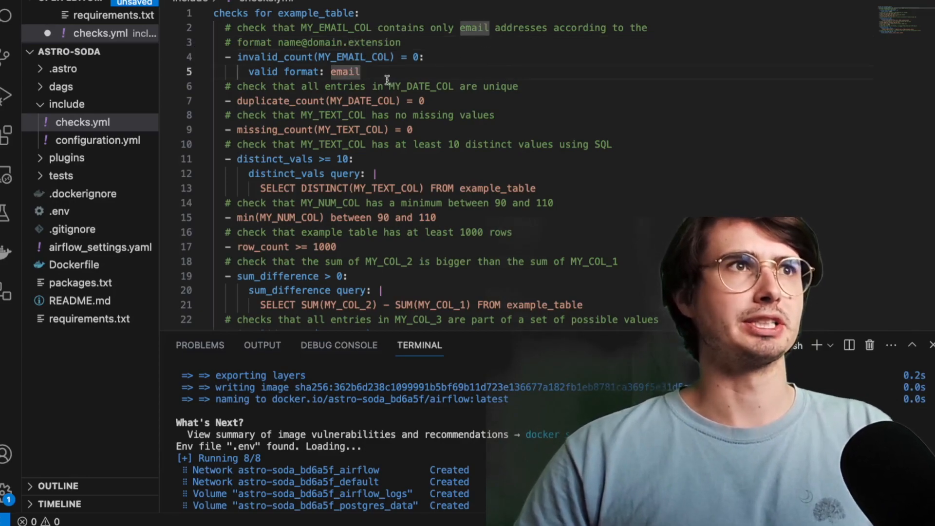
mouse_move(298, 65)
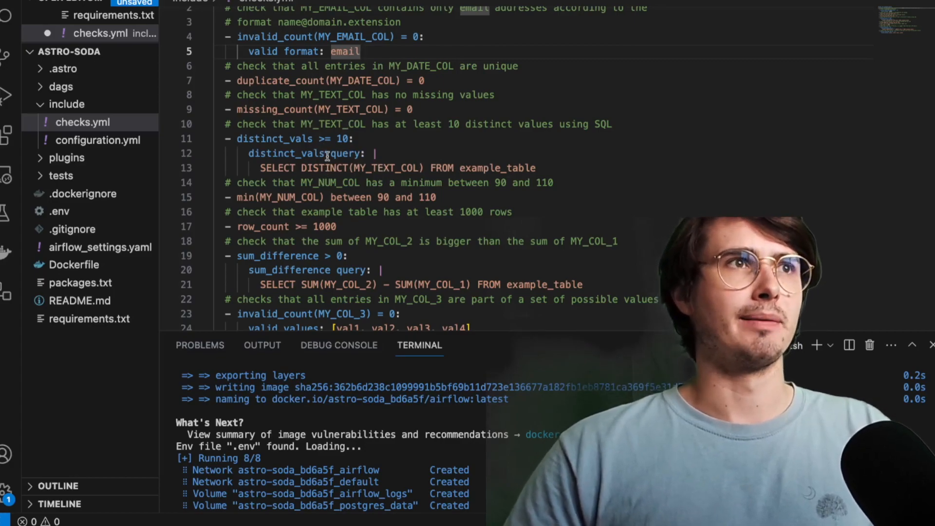
- Scroll back through the example checks in checks.yml to review them before saving
scroll(up, 3)
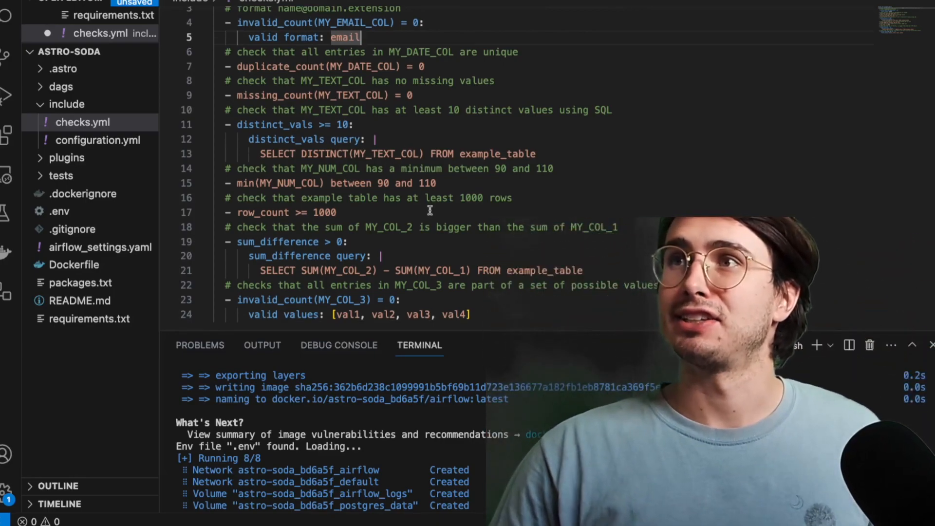
mouse_move(410, 197)
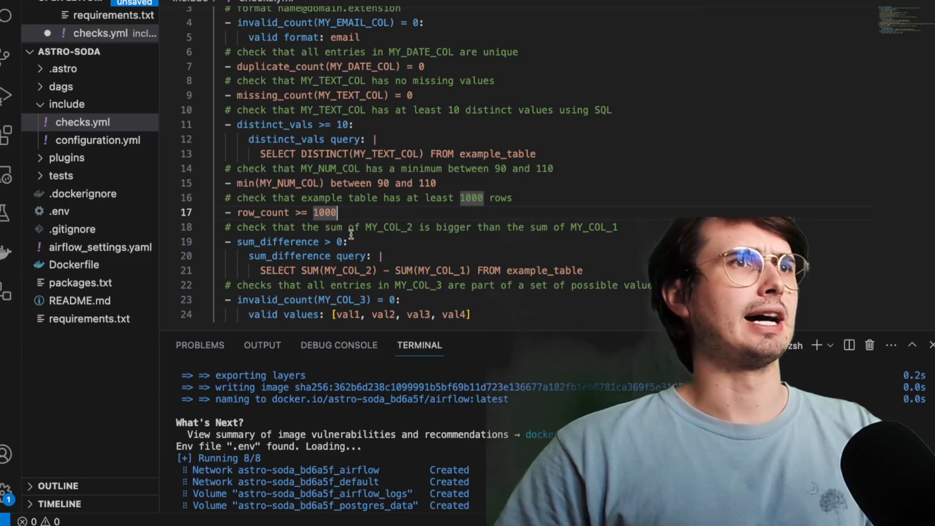
scroll(up, 3)
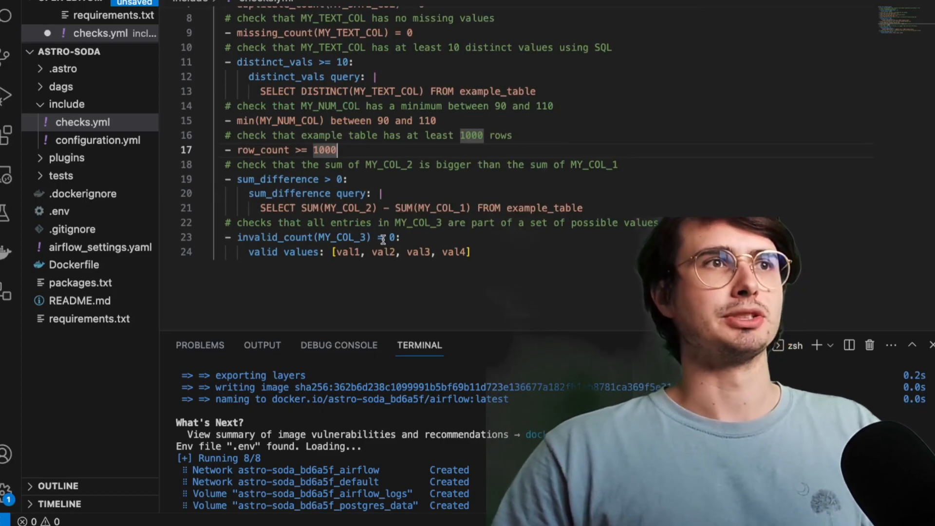
scroll(up, 3)
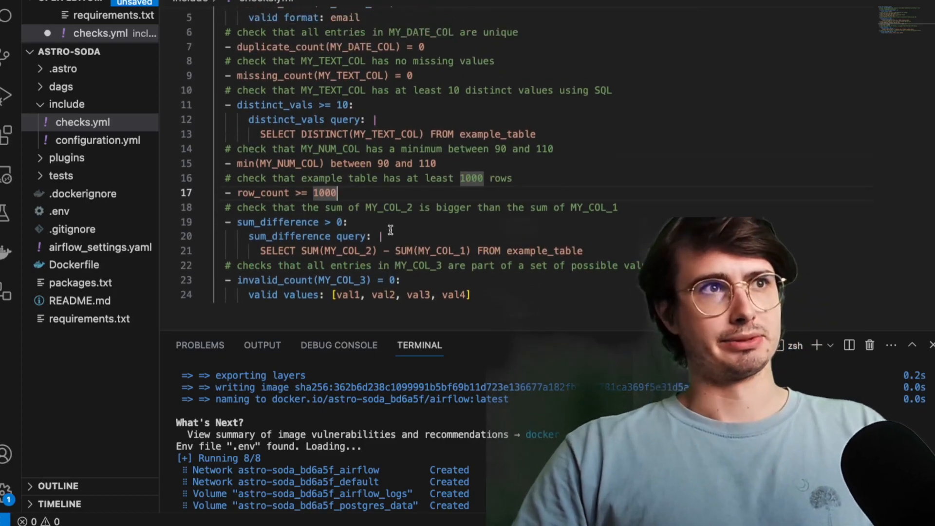
scroll(up, 3)
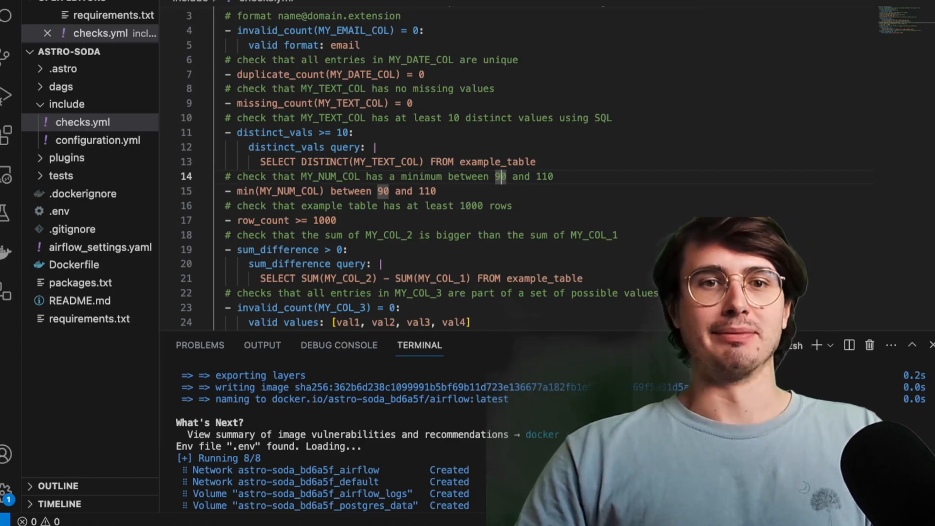
- Create a new soda-pipeline.py file inside the dags folder
click(67, 104)
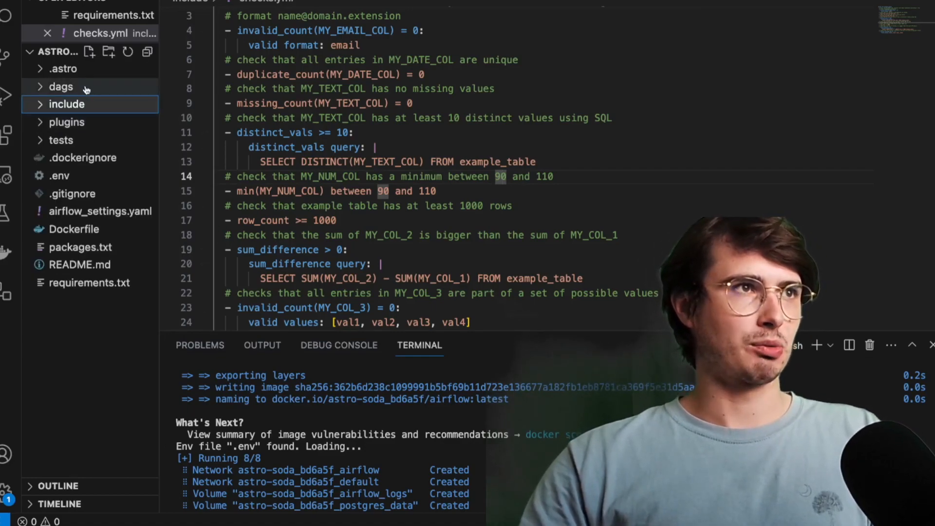
click(60, 86)
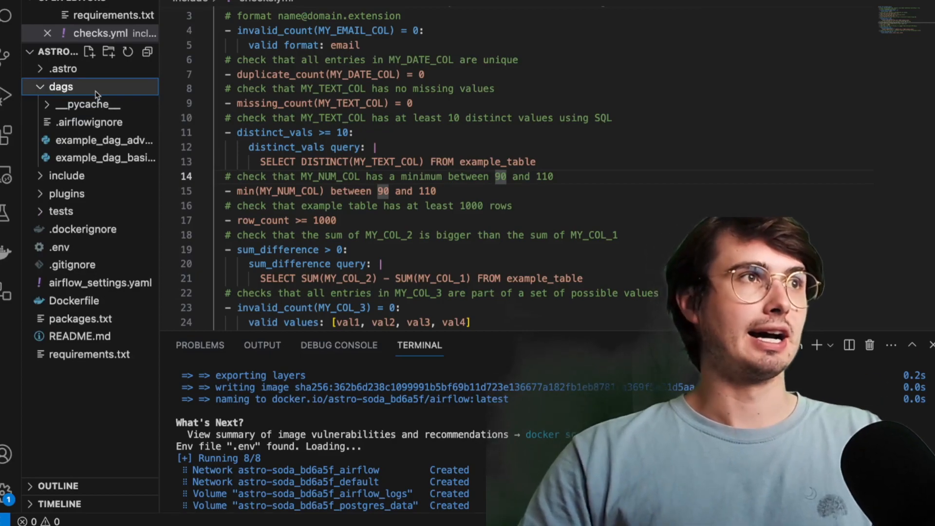
click(90, 52)
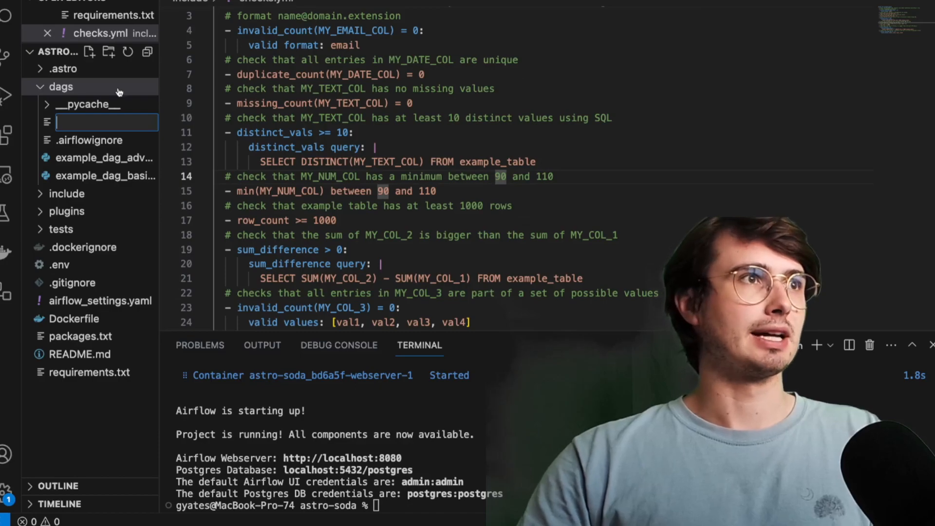
text(soda-o)
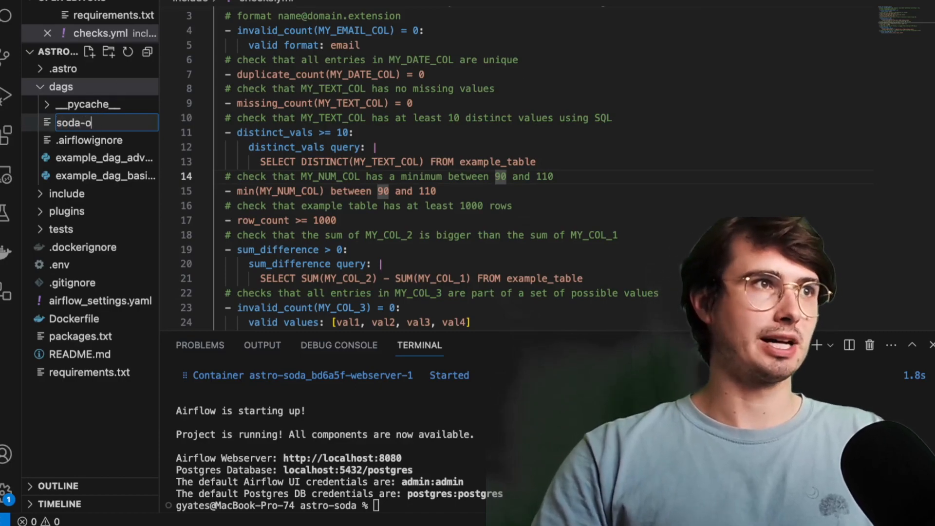
text(pipeline.py)
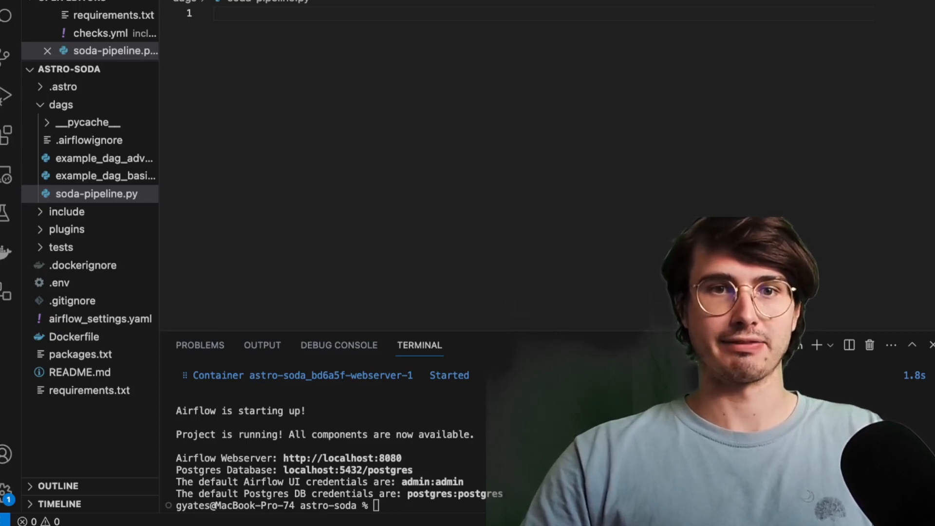
- Write the DAG imports and point SODA_PATH at the include/ folder, checking its files
text(from airflow import DAG)
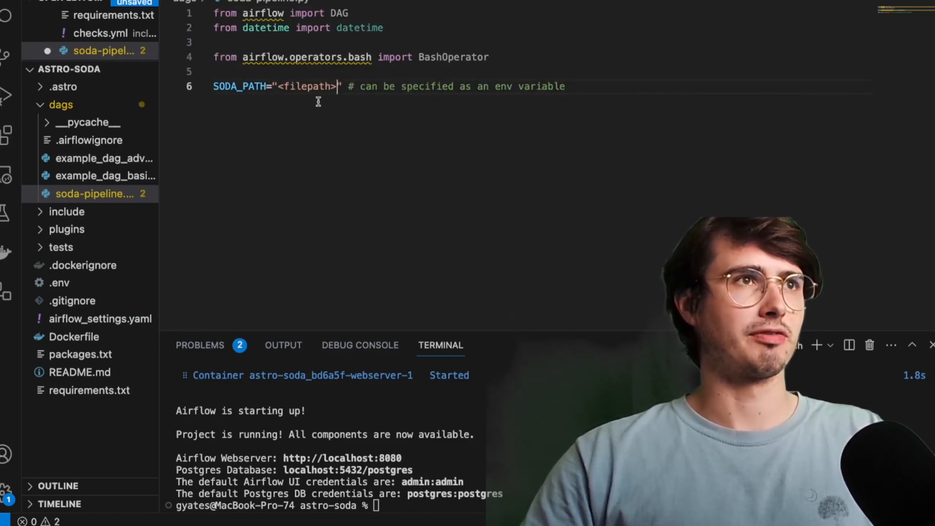
double_click(305, 85)
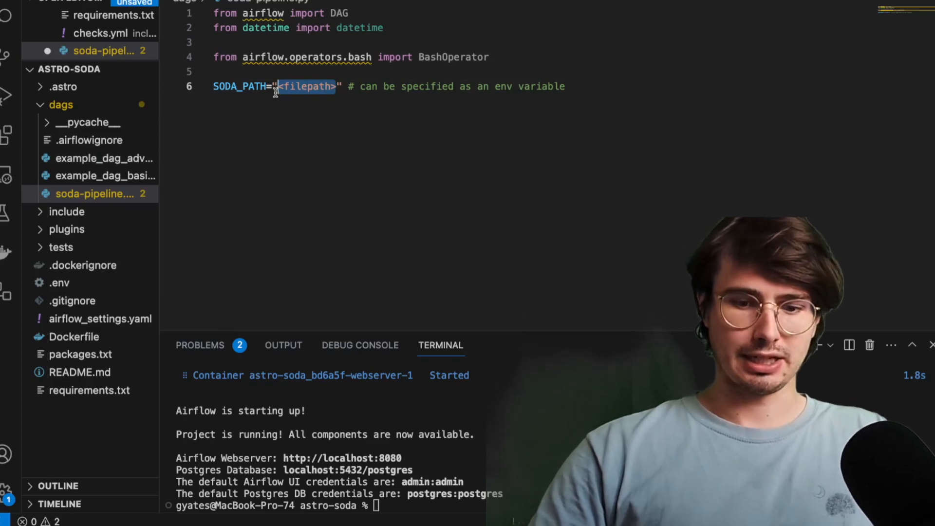
text(./)
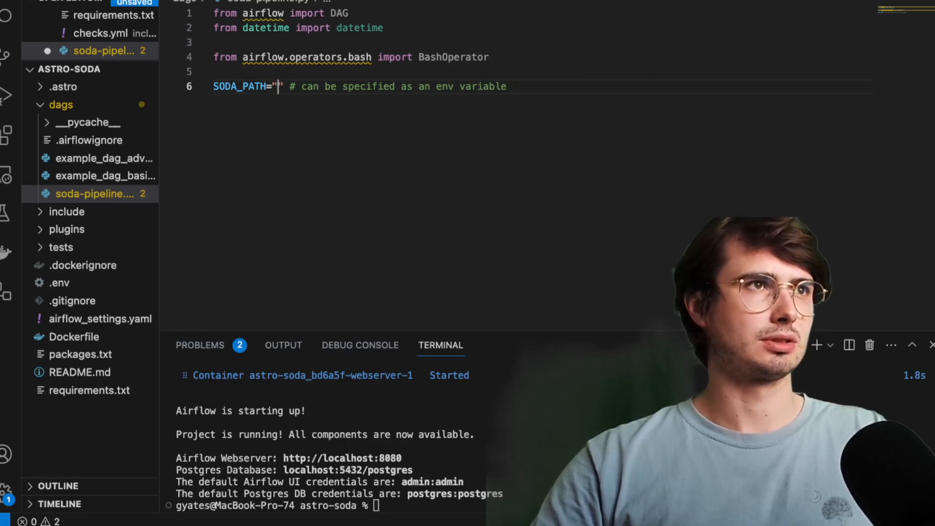
text(~/)
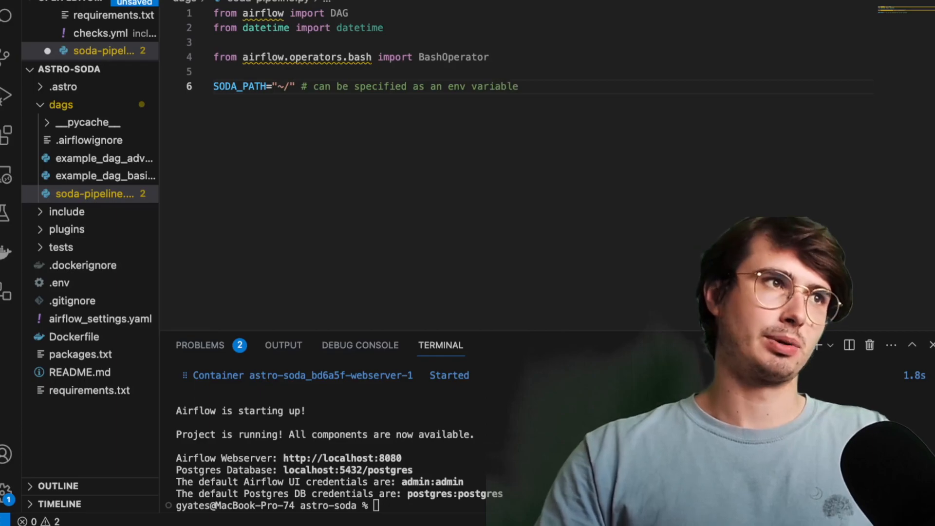
text(include/)
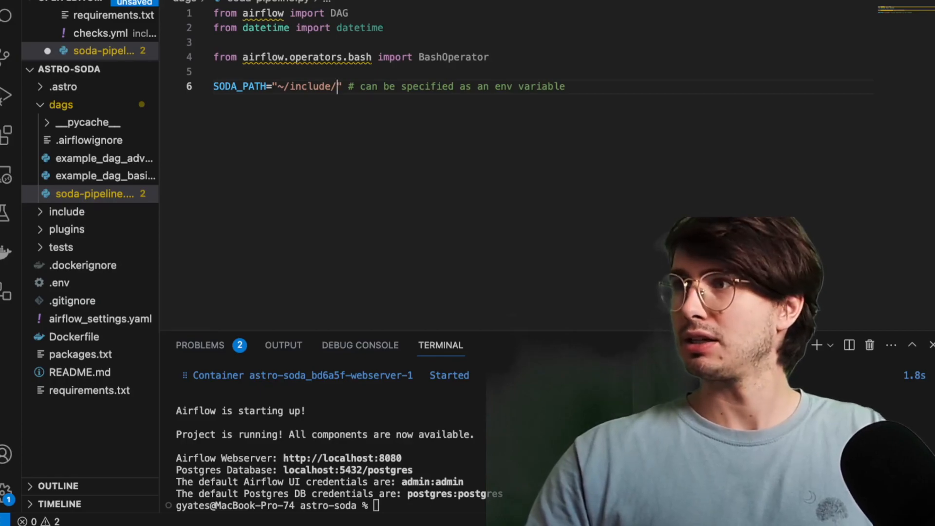
click(67, 211)
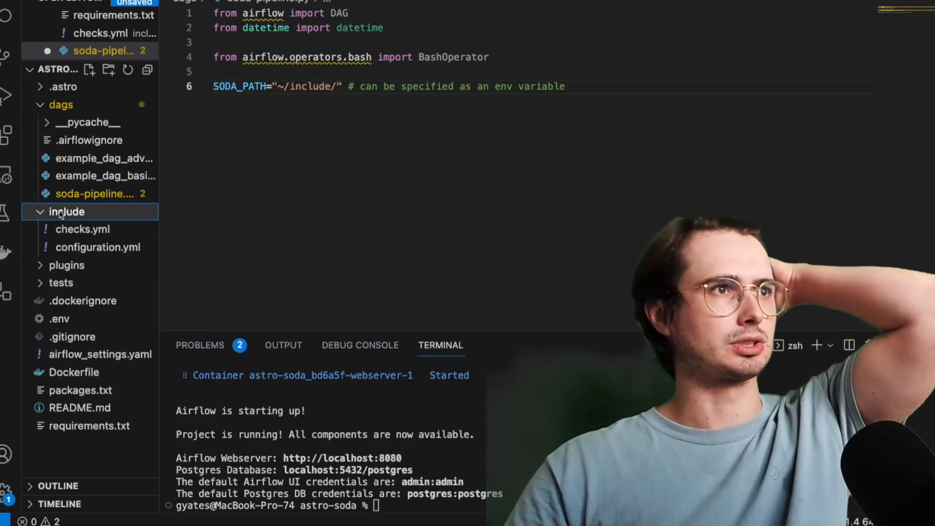
click(66, 211)
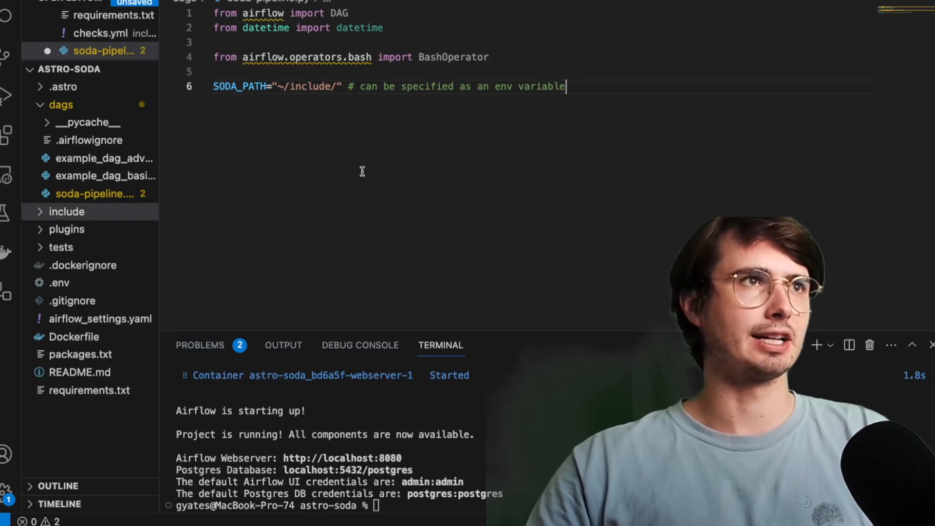
- Define the daily soda_example_dag with a soda_test BashOperator running soda scan
text(with DAG()
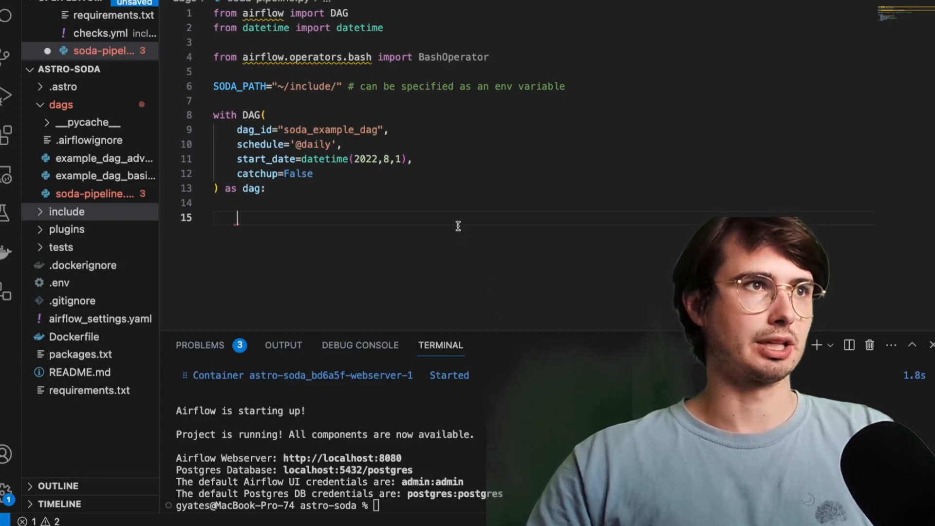
text(soda_test = BashOperator()
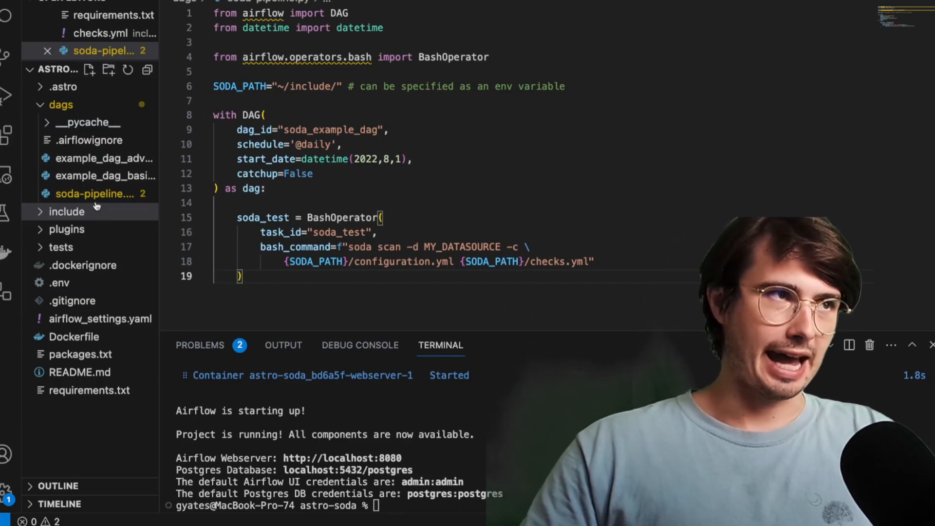
click(67, 211)
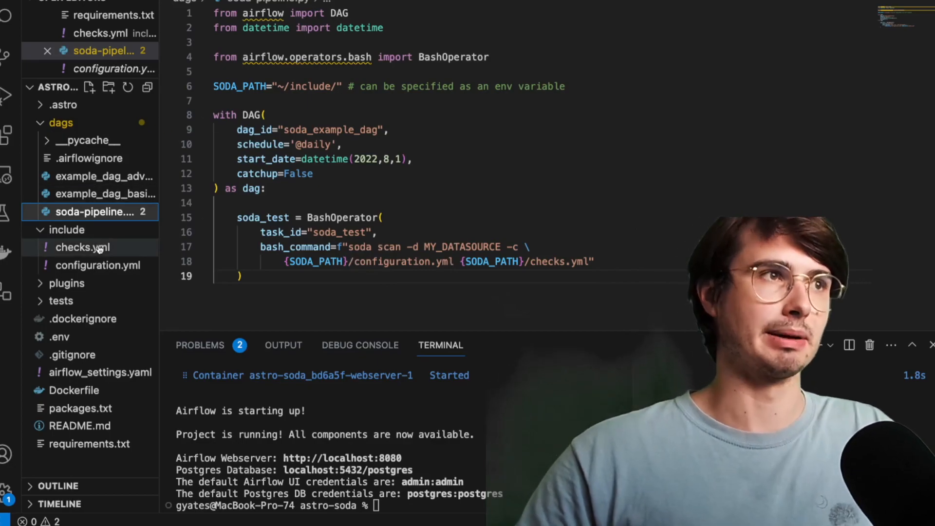
- Review checks.yml against soda-pipeline.py and copy the Soda files into .astro/include
click(82, 246)
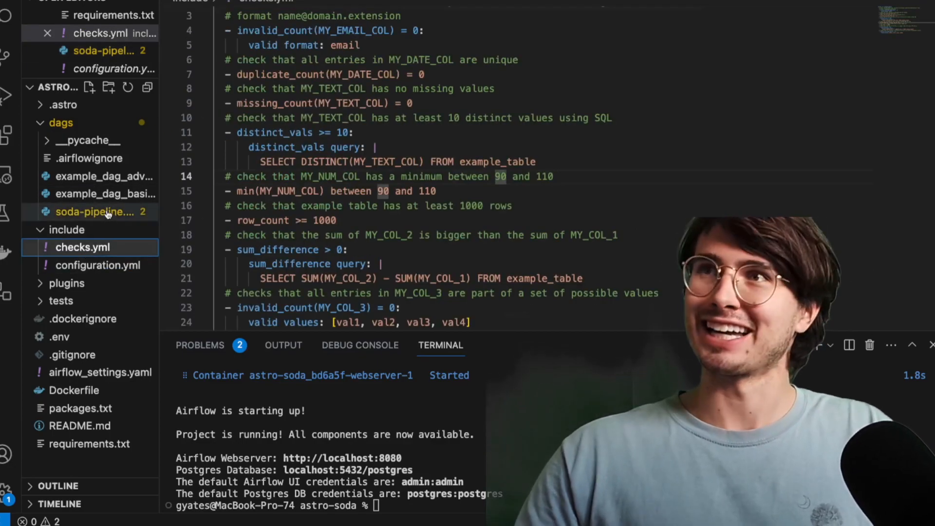
click(91, 212)
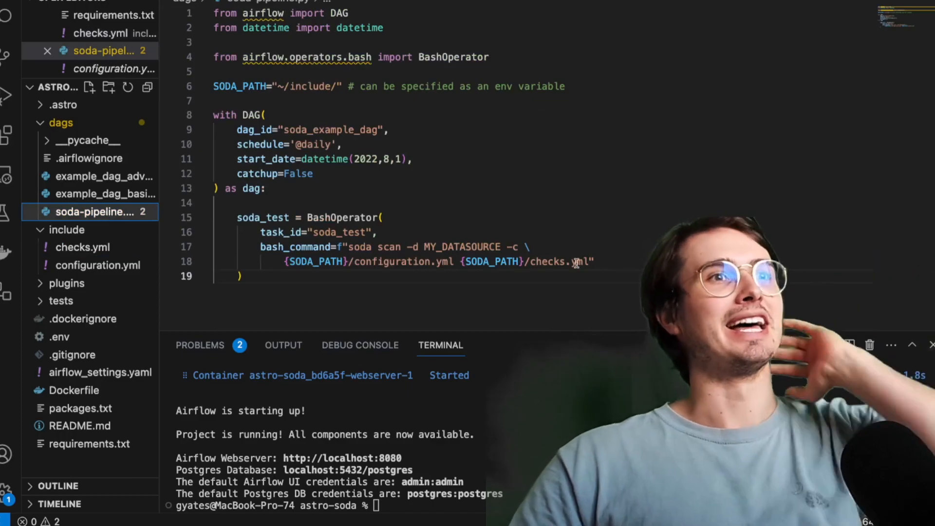
click(82, 246)
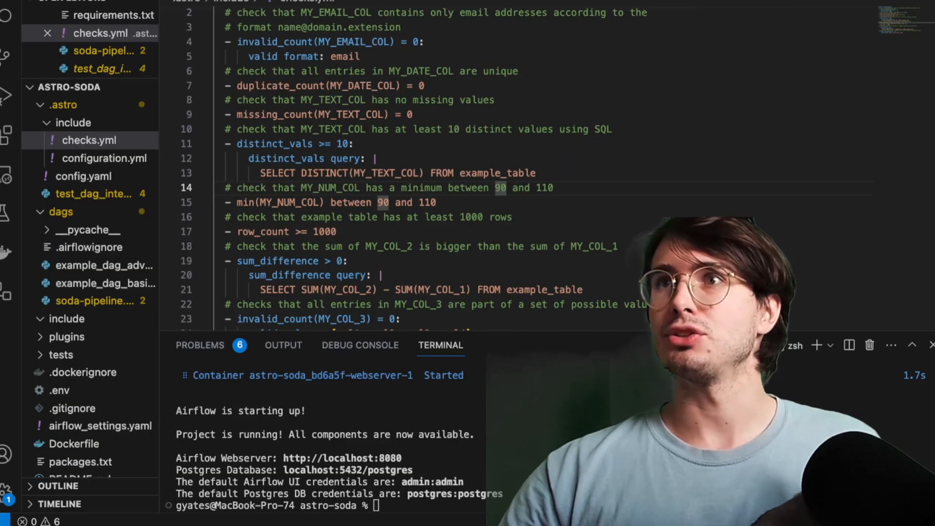
click(83, 176)
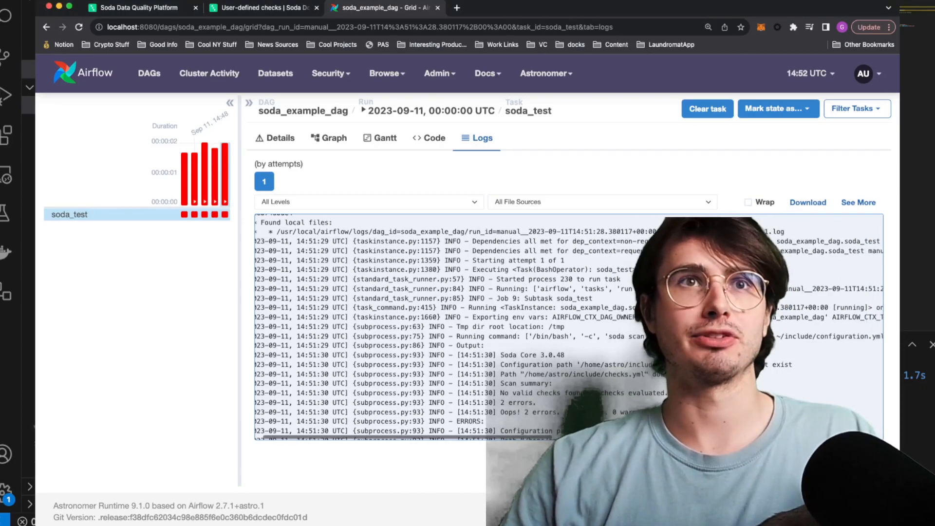
scroll(down, 3)
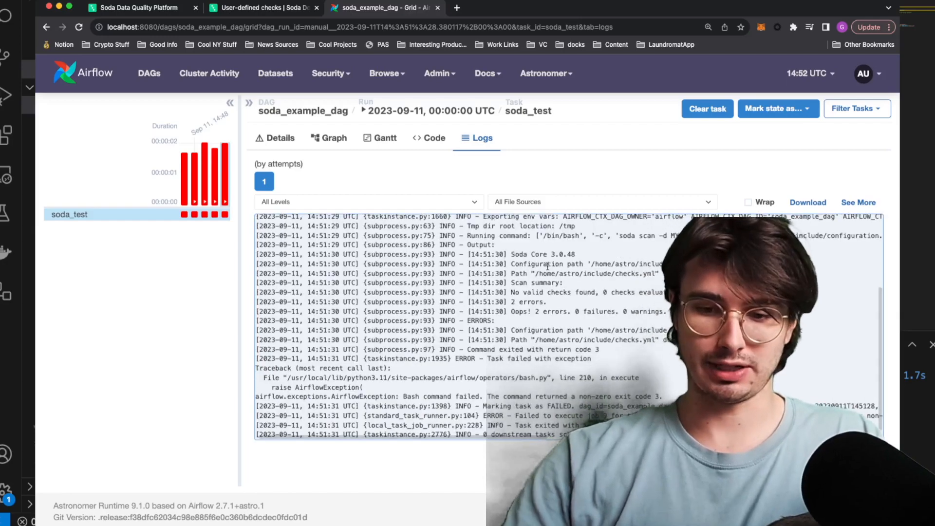
scroll(down, 3)
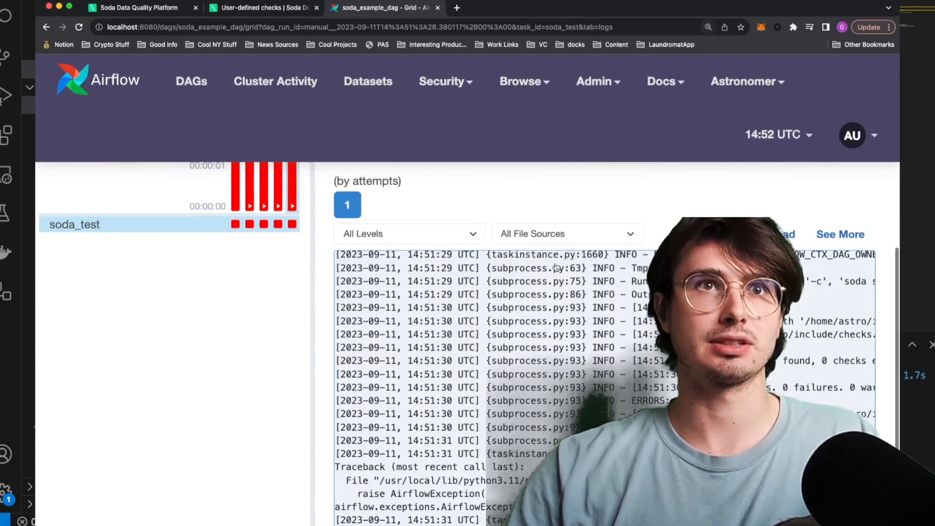
scroll(down, 3)
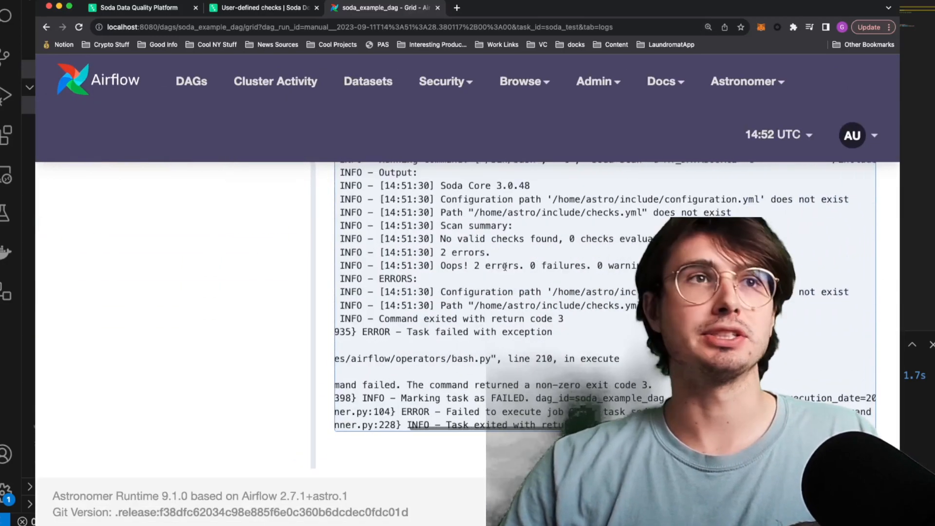
scroll(up, 3)
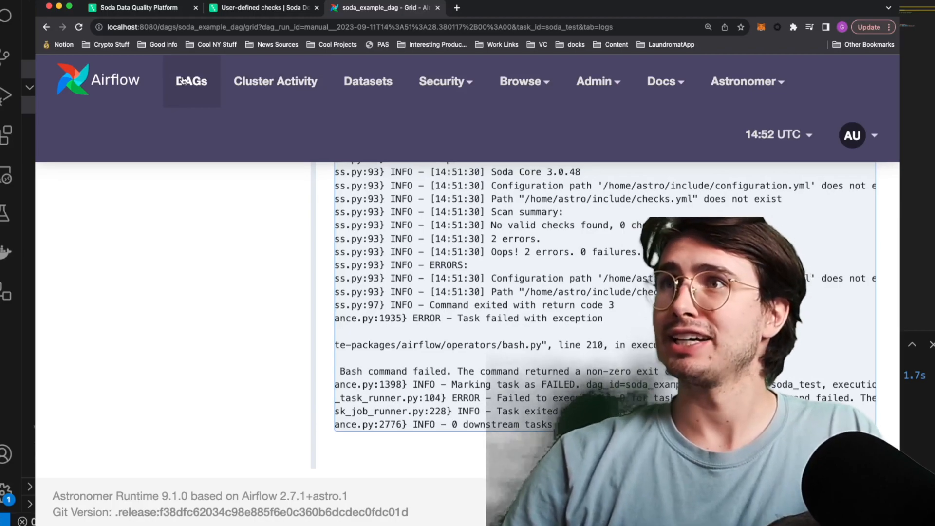
- Return to the DAGs list and toggle Auto-refresh on and off to update soda_example_dag's runs
click(191, 81)
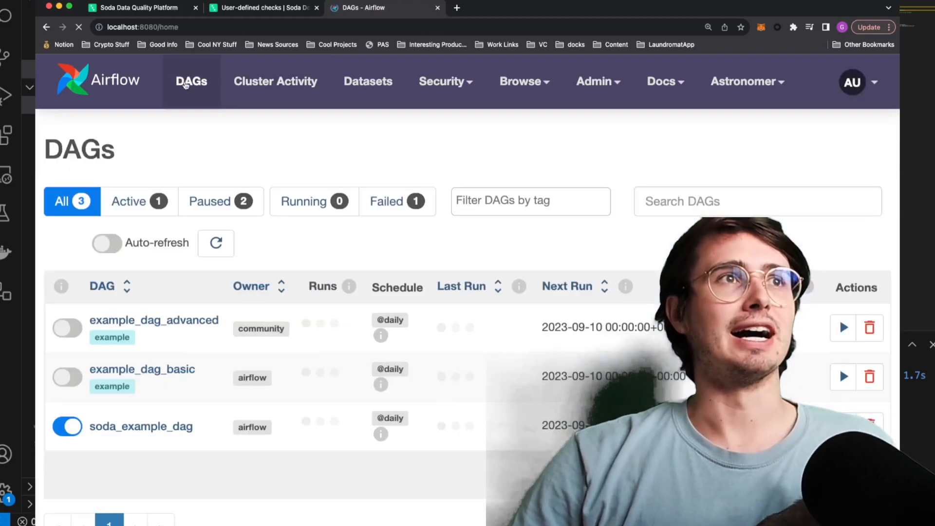
click(107, 243)
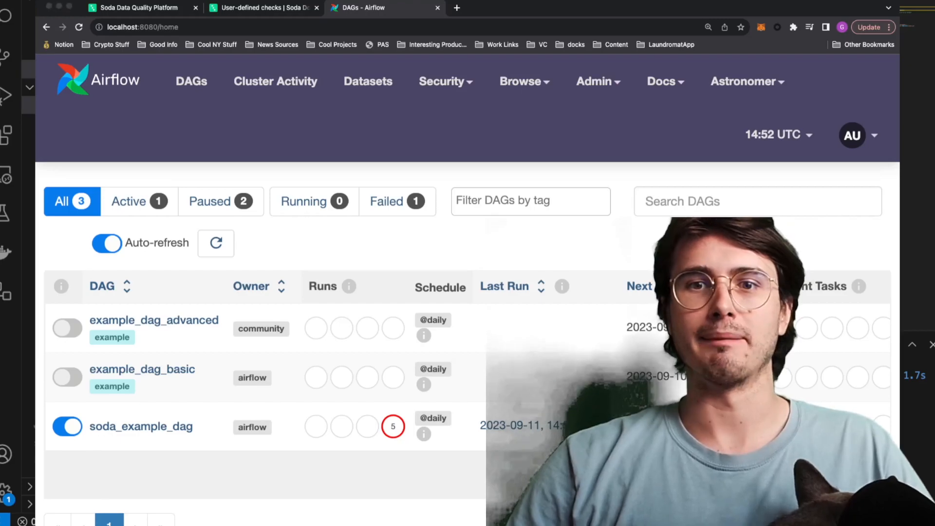
click(106, 243)
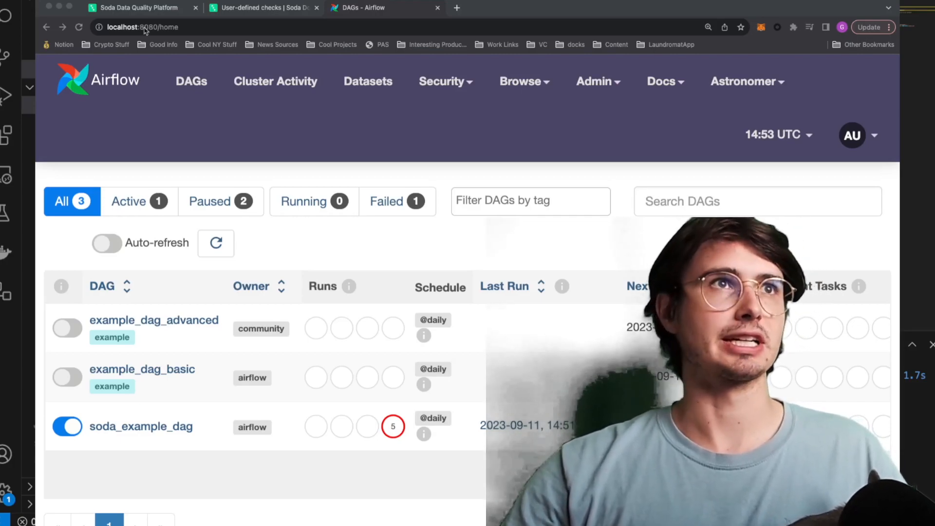
- Scroll the 'Run Soda Core checks with Airflow' tutorial down past Step 5's example check logs to 'How it works'
click(385, 7)
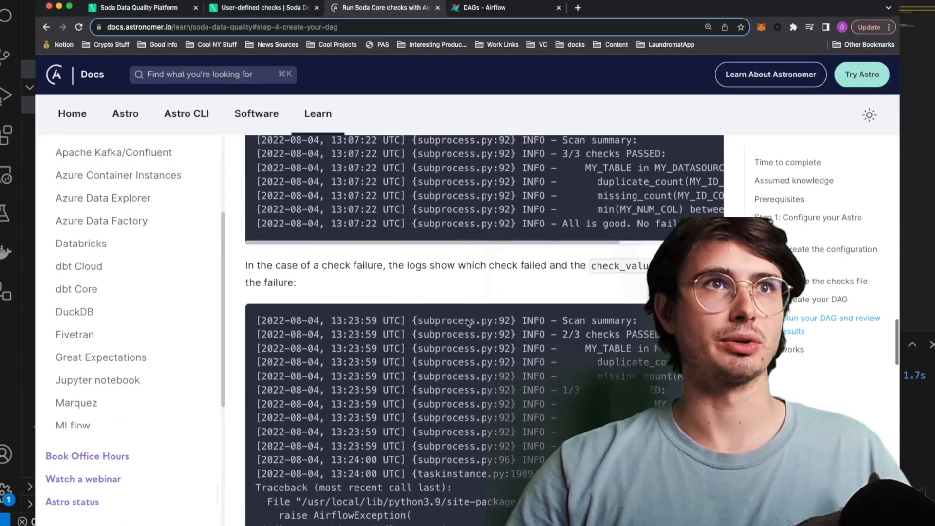
scroll(up, 3)
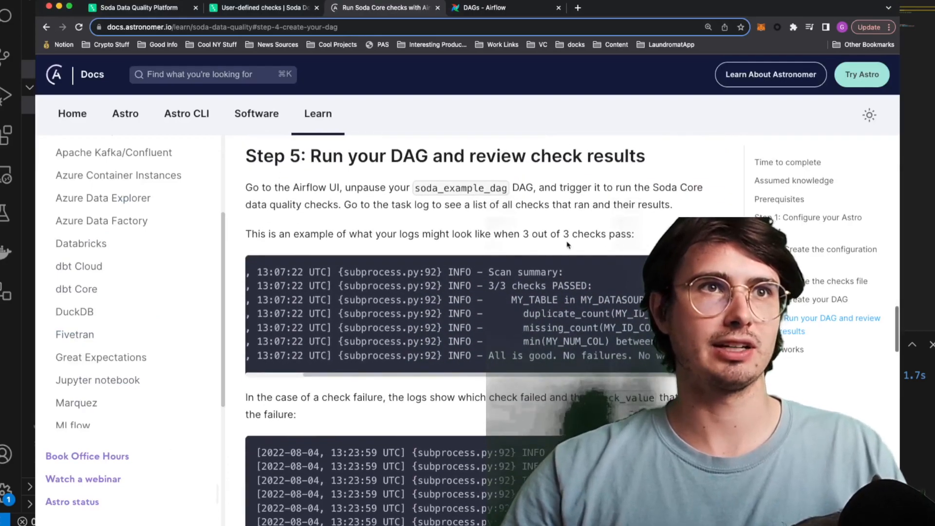
scroll(down, 3)
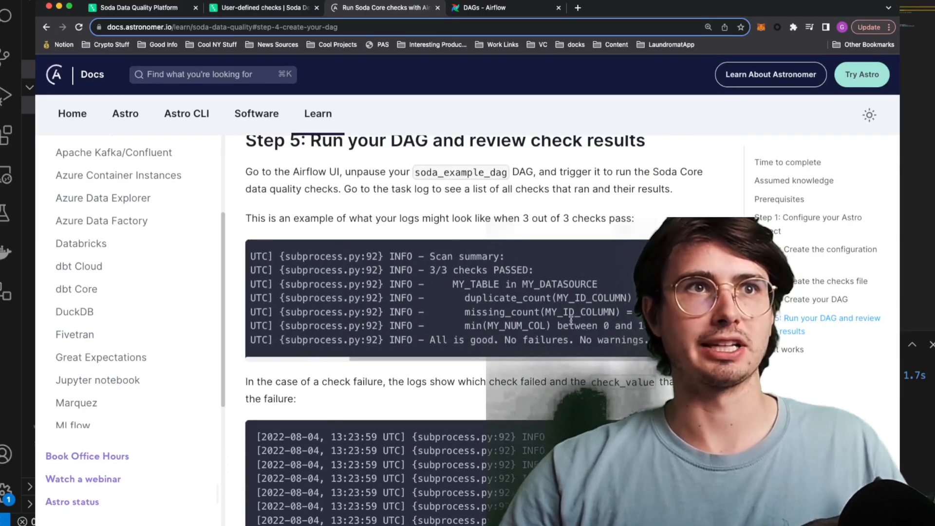
scroll(down, 3)
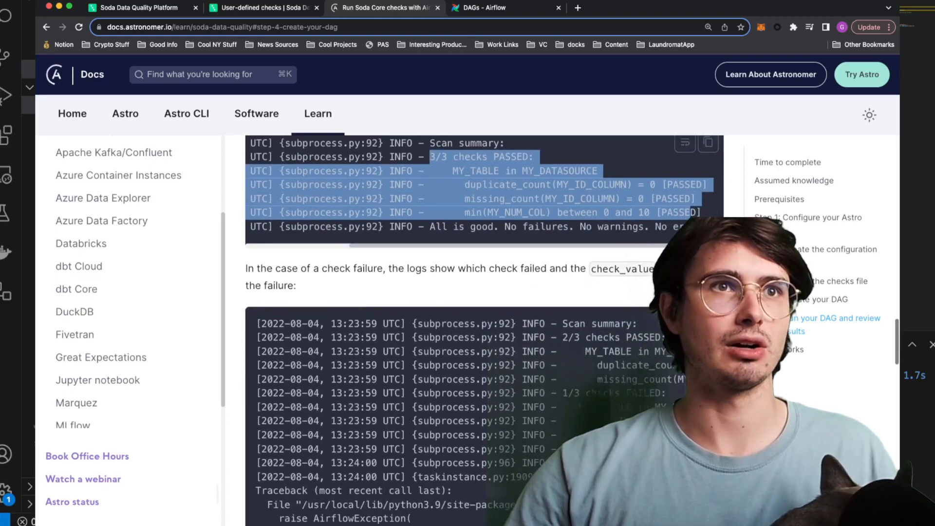
scroll(down, 3)
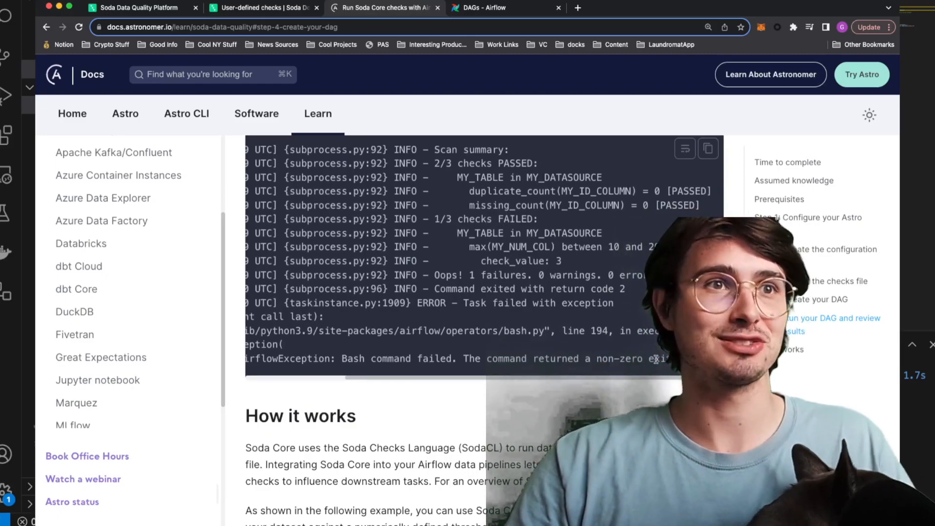
scroll(down, 3)
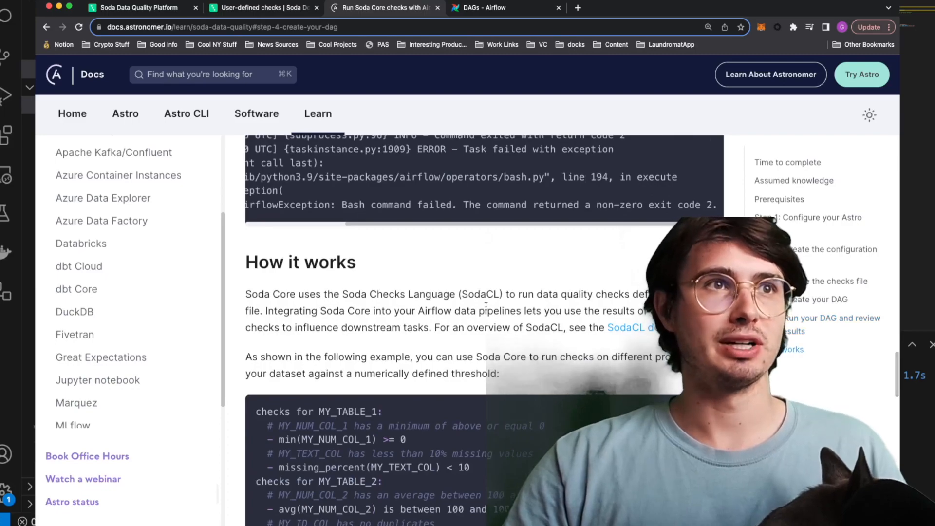
scroll(down, 3)
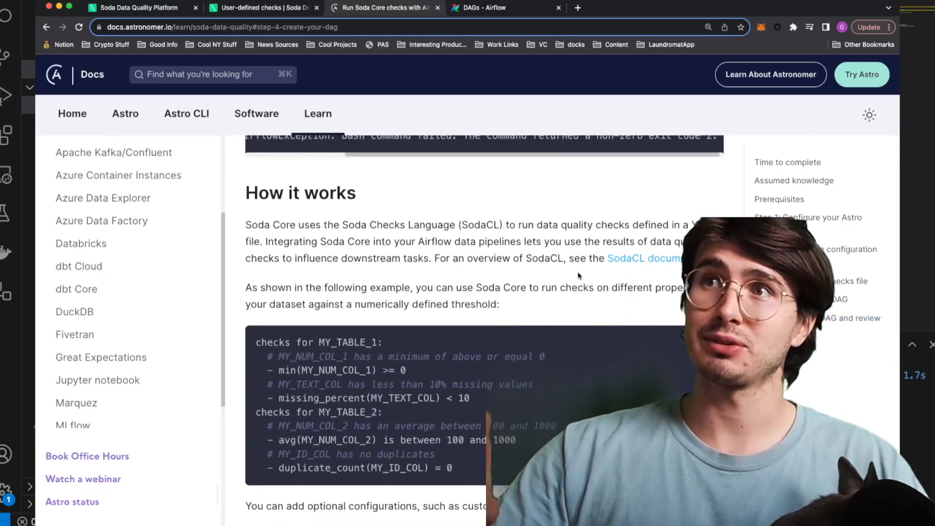
- Scroll the Soda user-defined checks page to the CTE-based custom metric example for dim_reseller
click(262, 8)
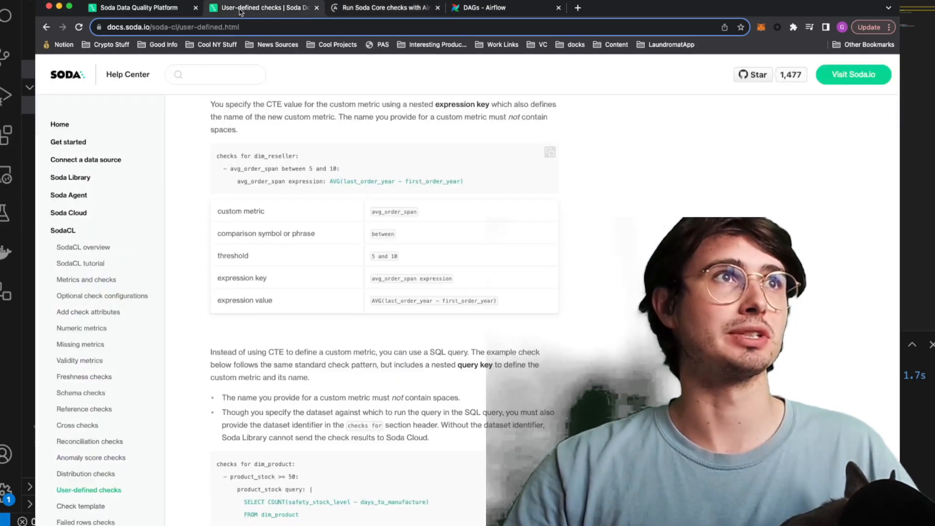
scroll(up, 3)
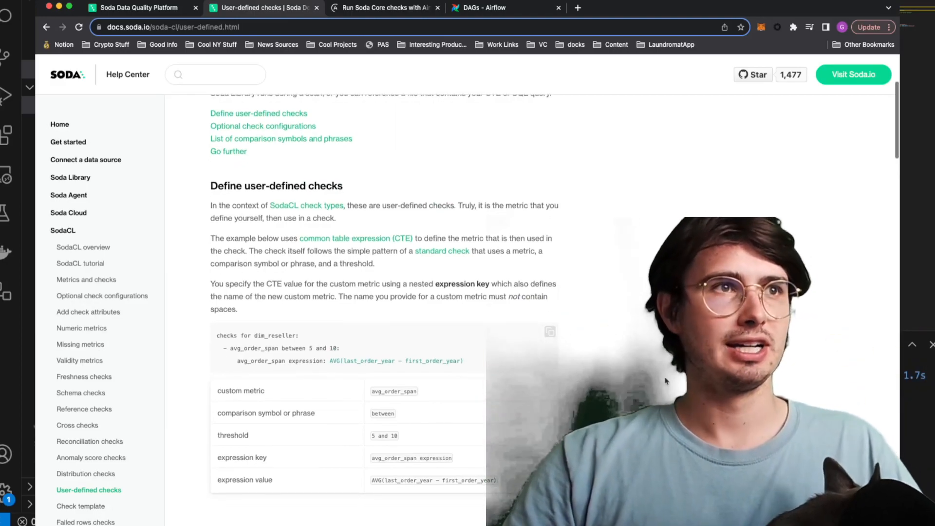
scroll(down, 3)
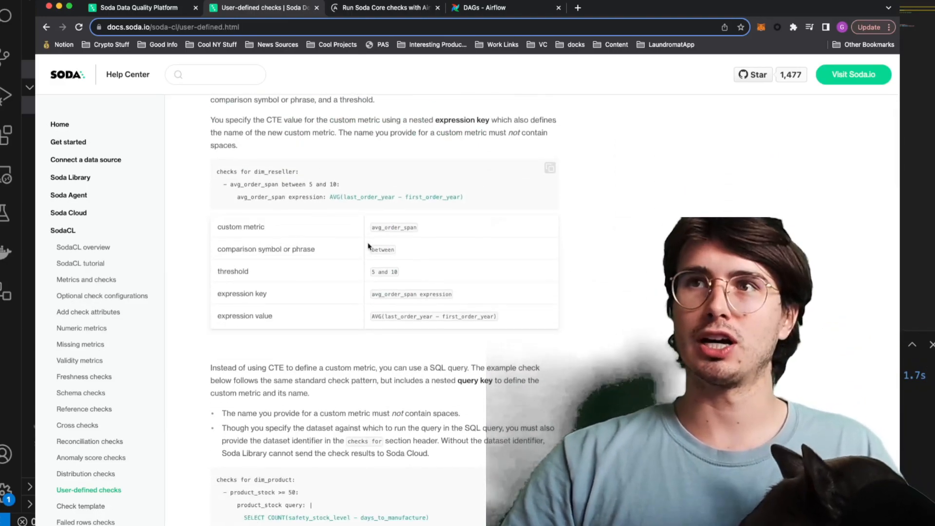